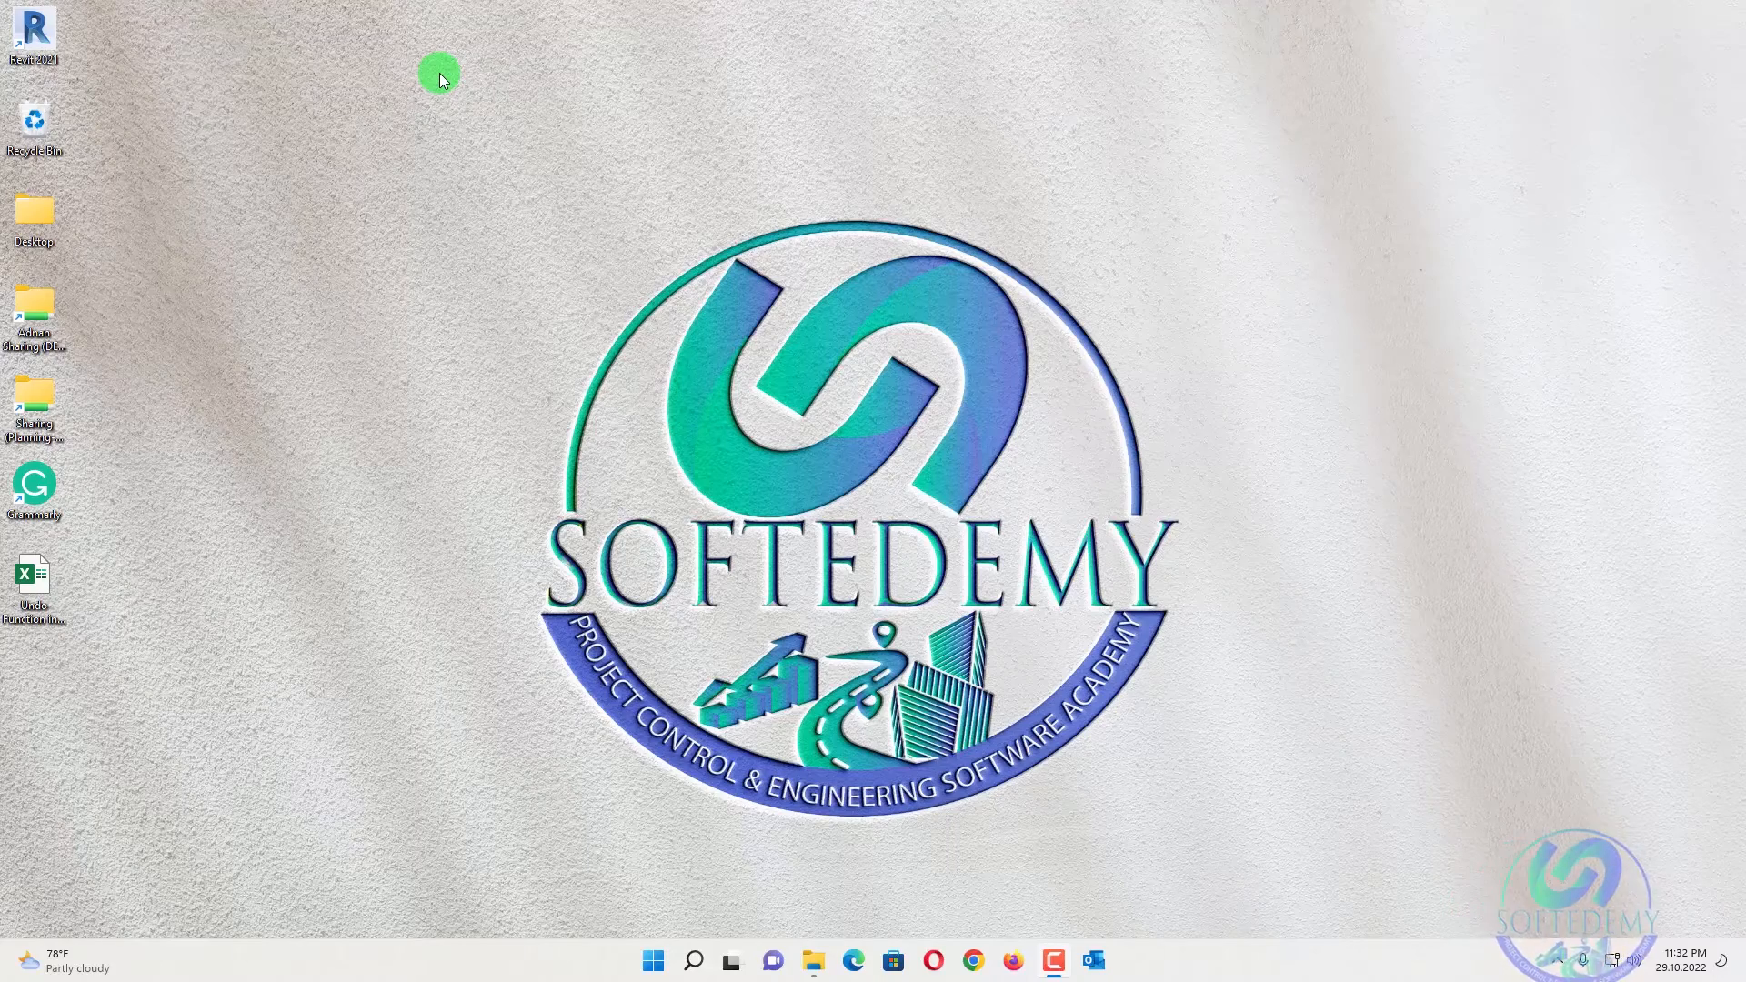
mouse_move(529, 131)
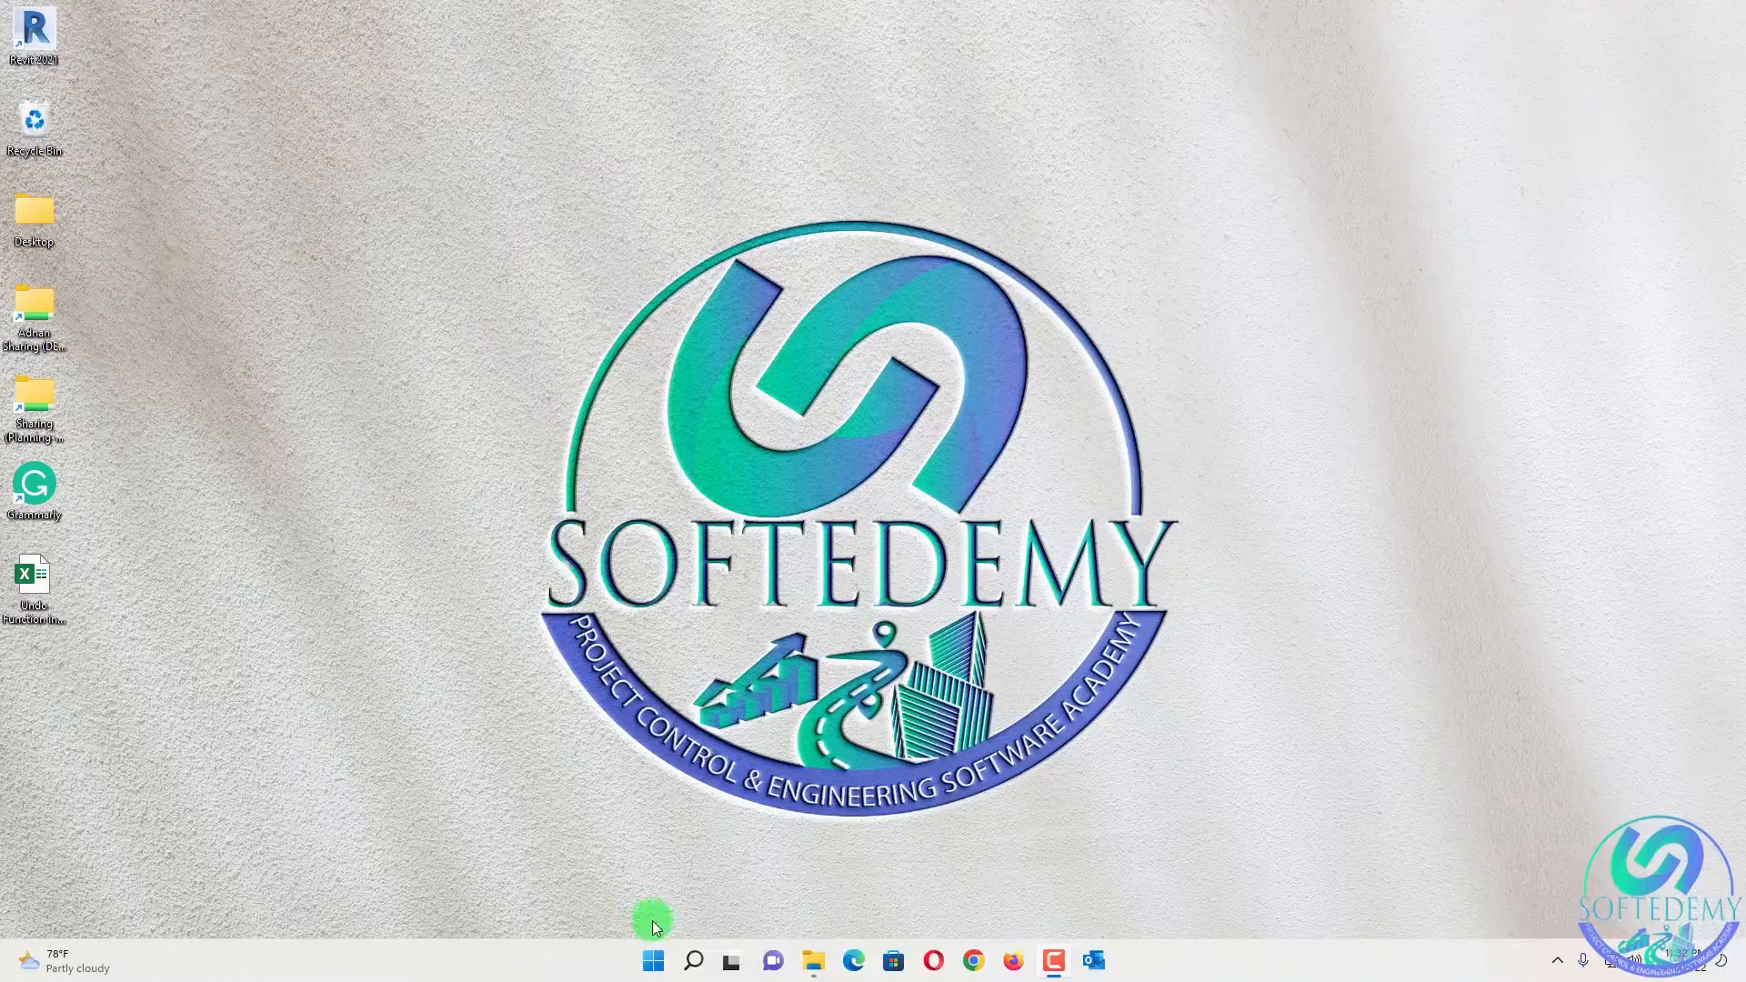
Launch P6 Professional 21 and log in as ADMIN to the Softedemy database
click(691, 960)
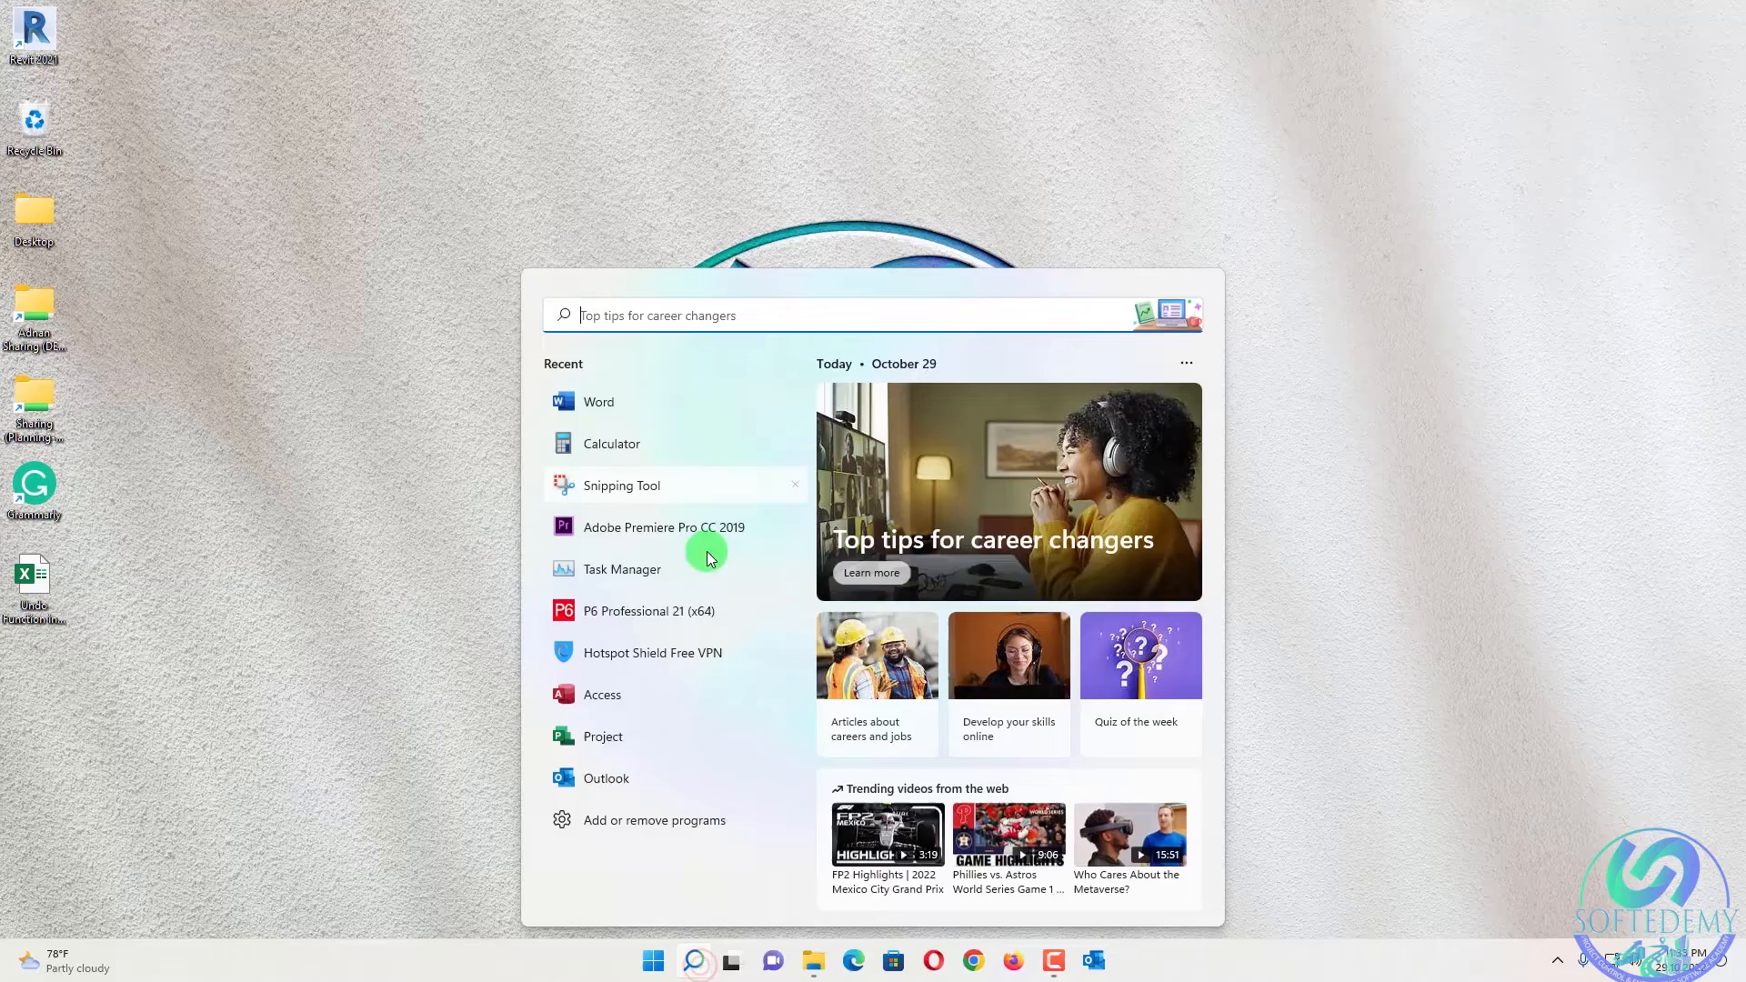
click(648, 610)
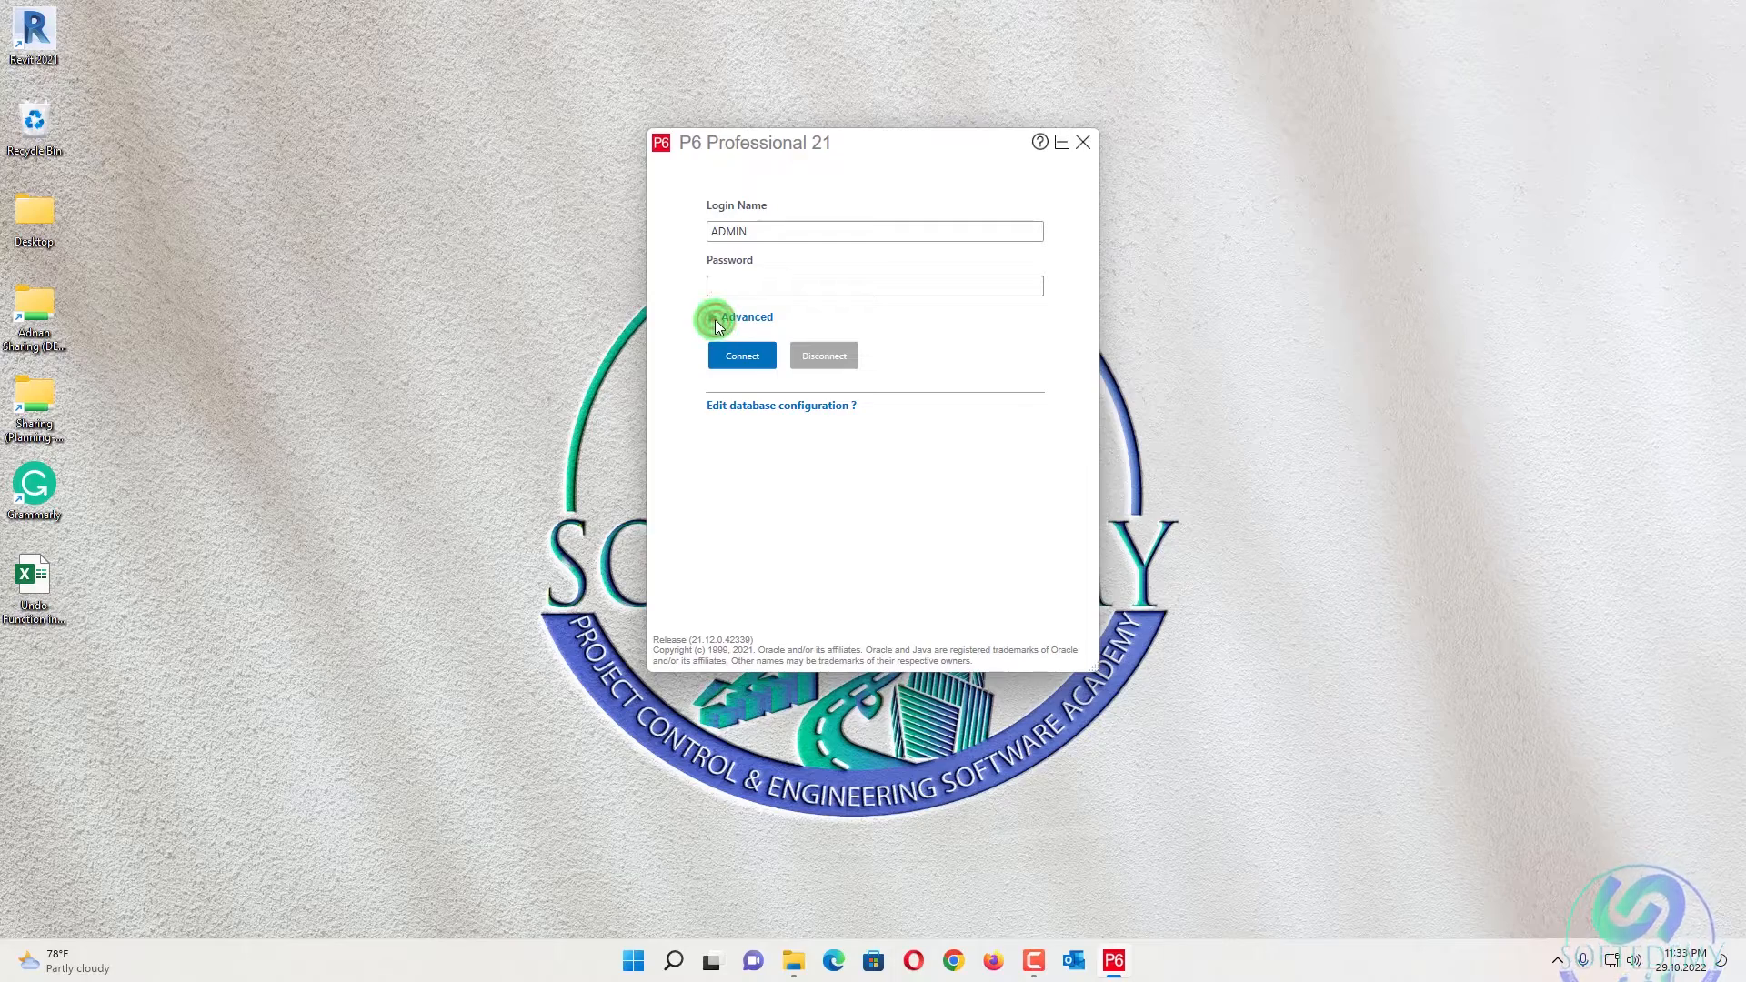
click(713, 317)
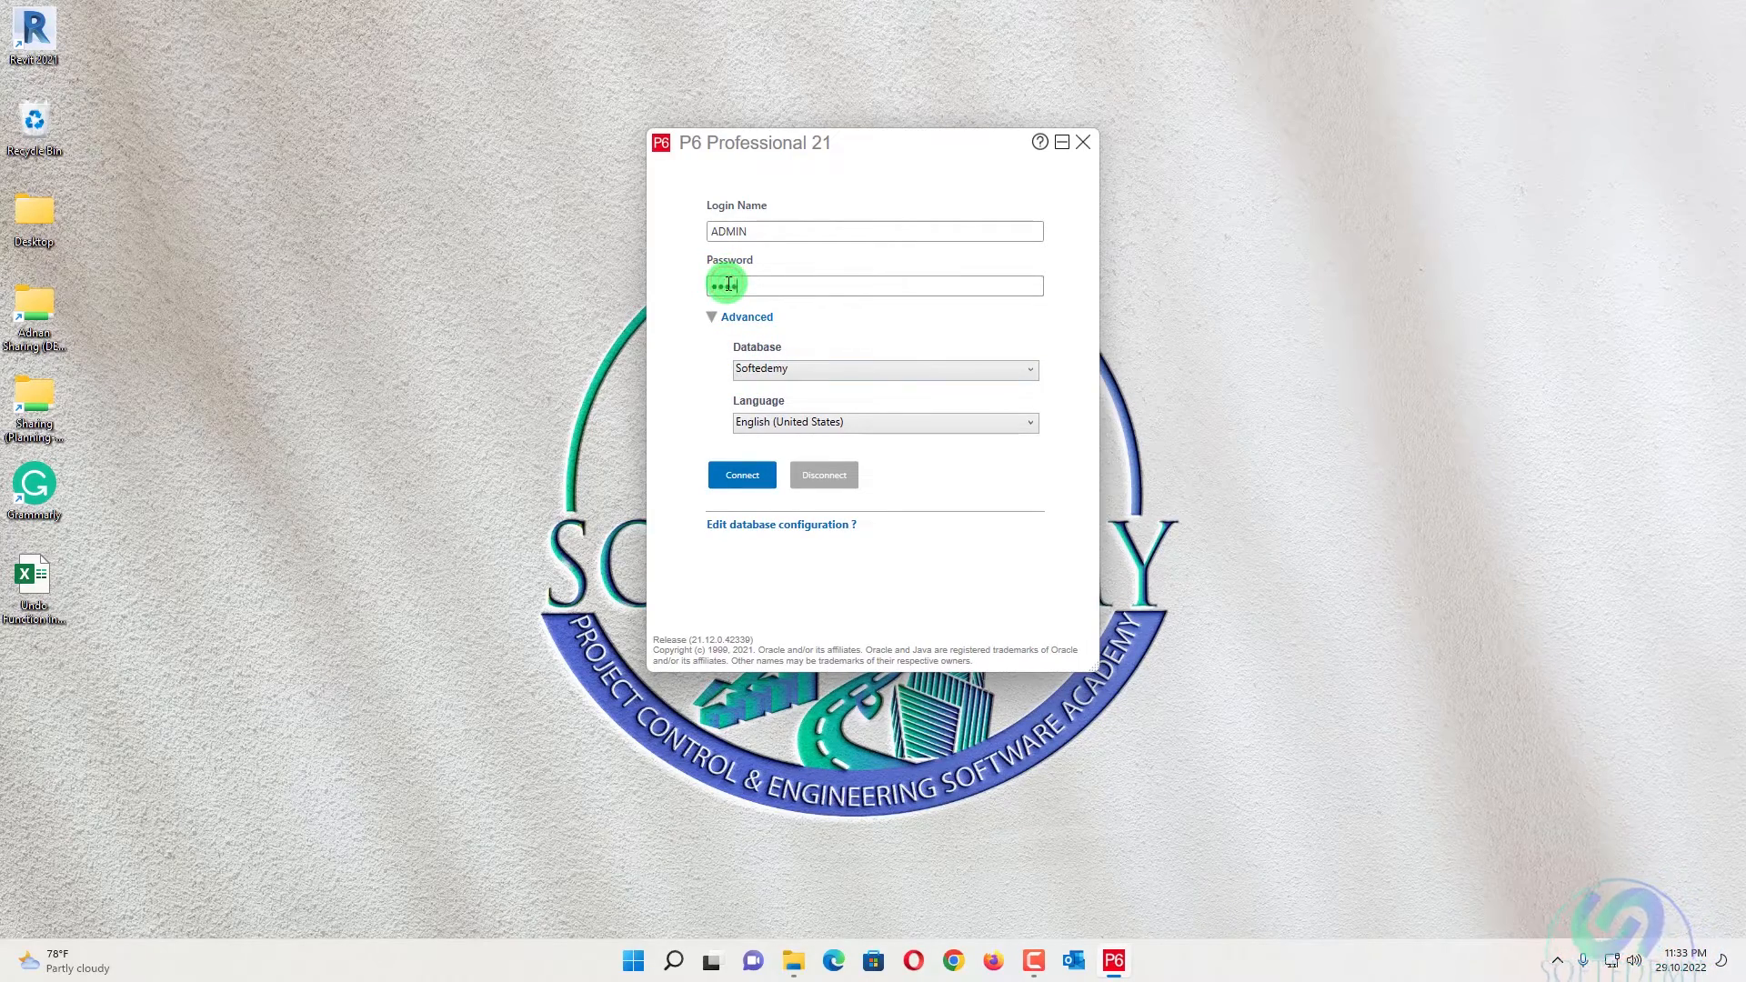
click(740, 475)
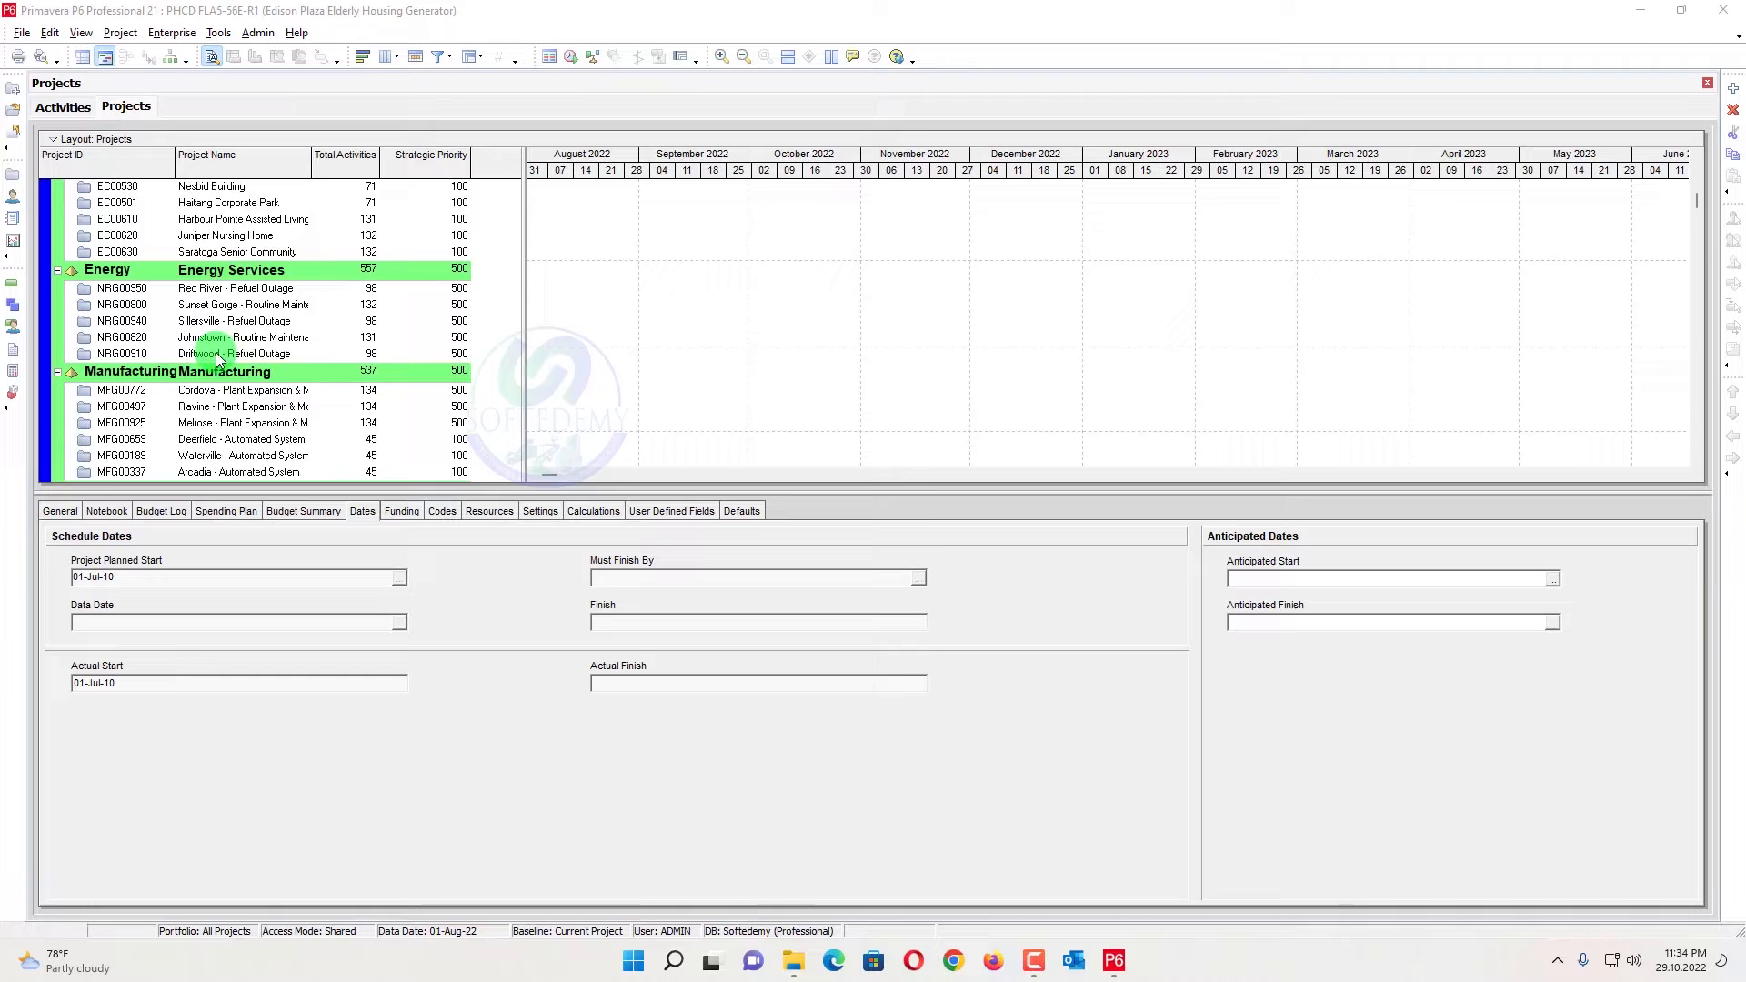
Scroll down the EPS project list to Product Program 2 and Corporate Programs
scroll(down, 3)
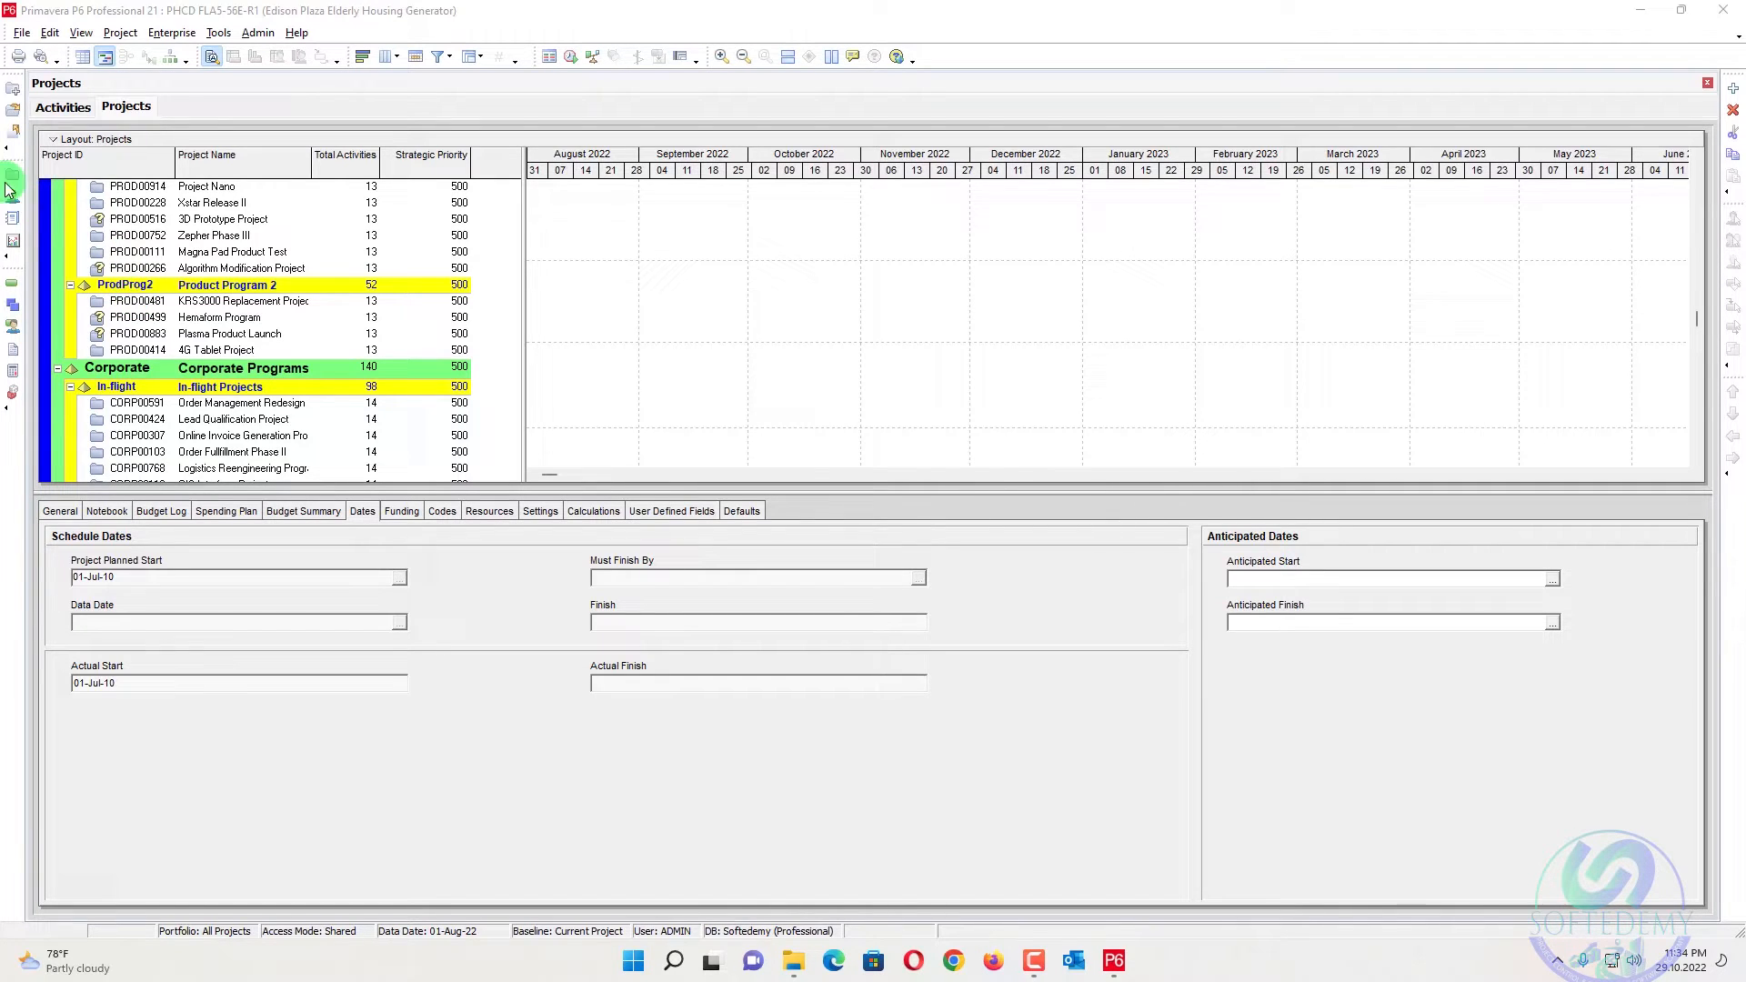
mouse_move(1643, 8)
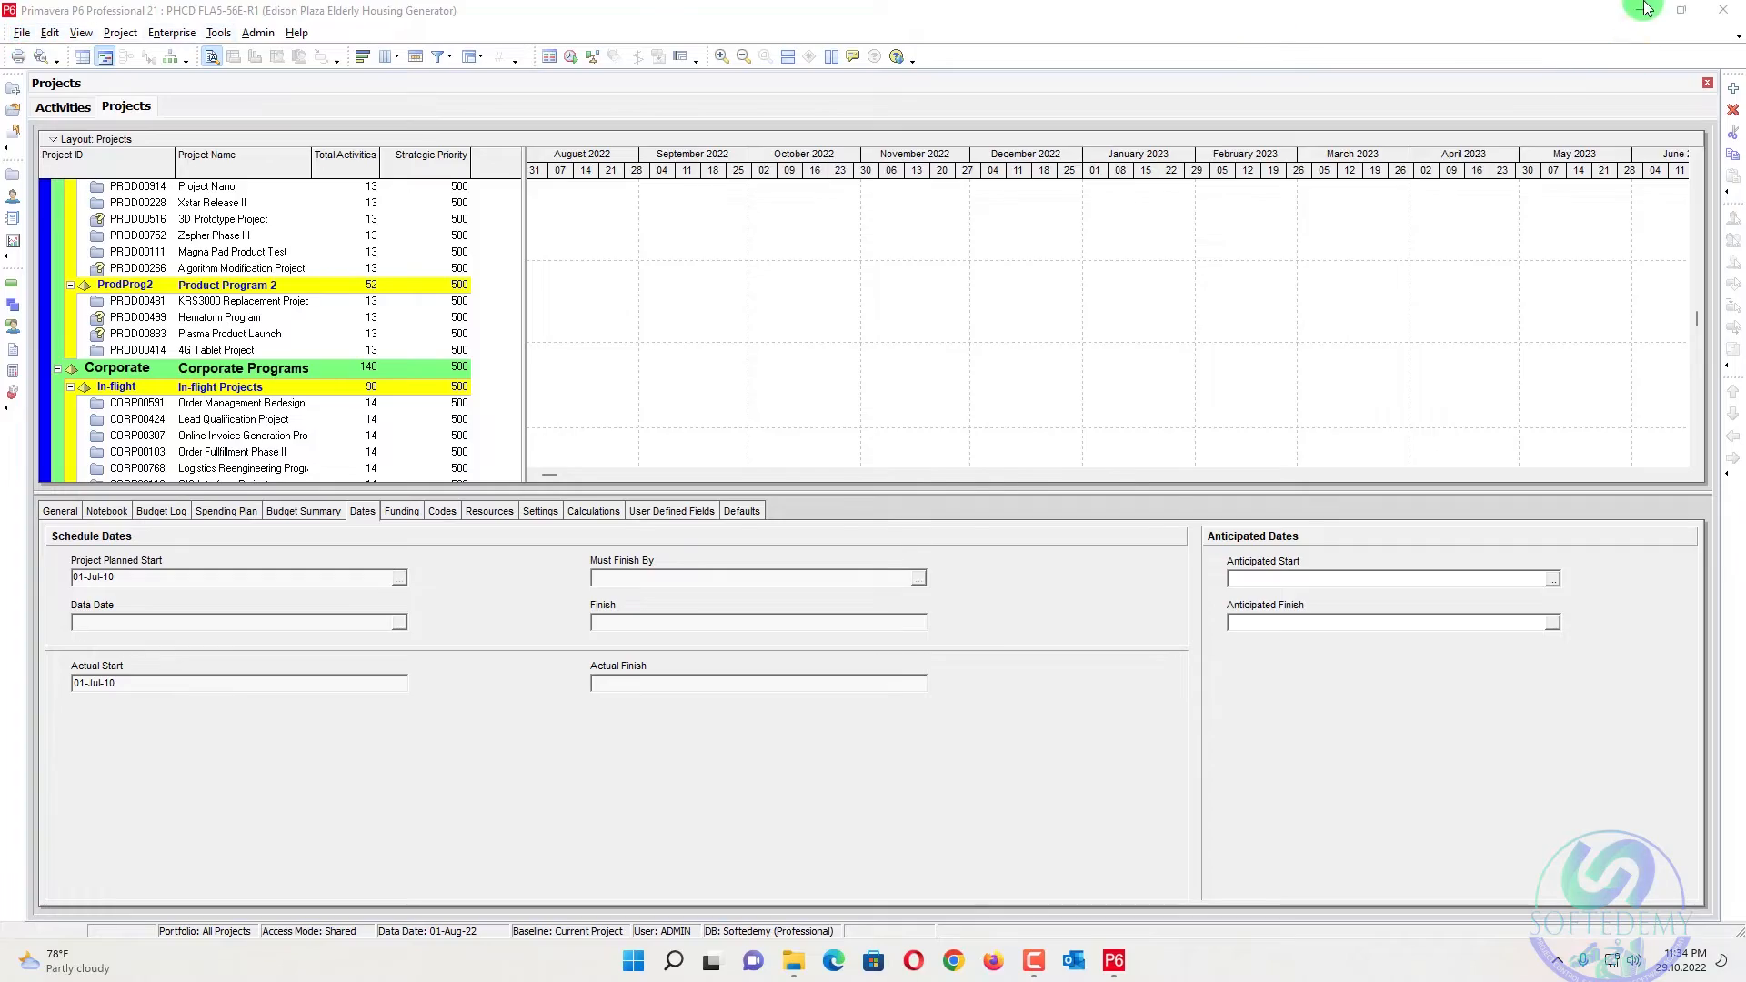
Select PPMDBSQLite in Documents, then exit P6 and confirm, clearing its -shm/-wal files
click(1683, 10)
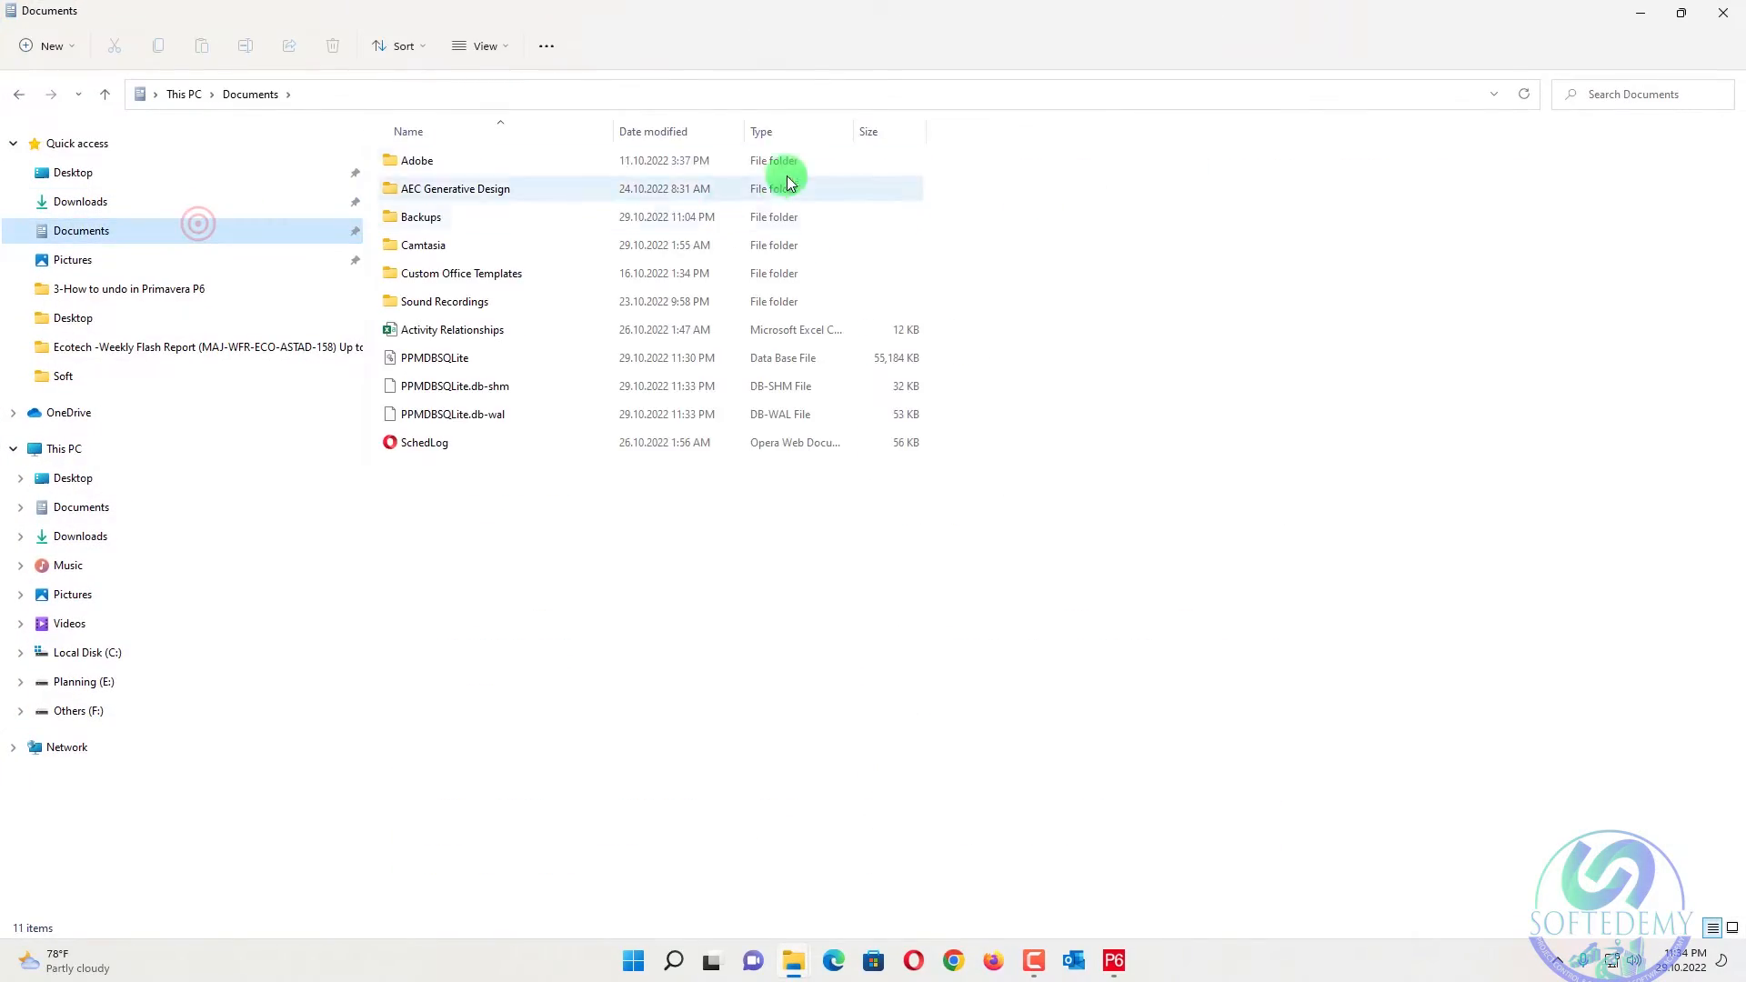
click(542, 480)
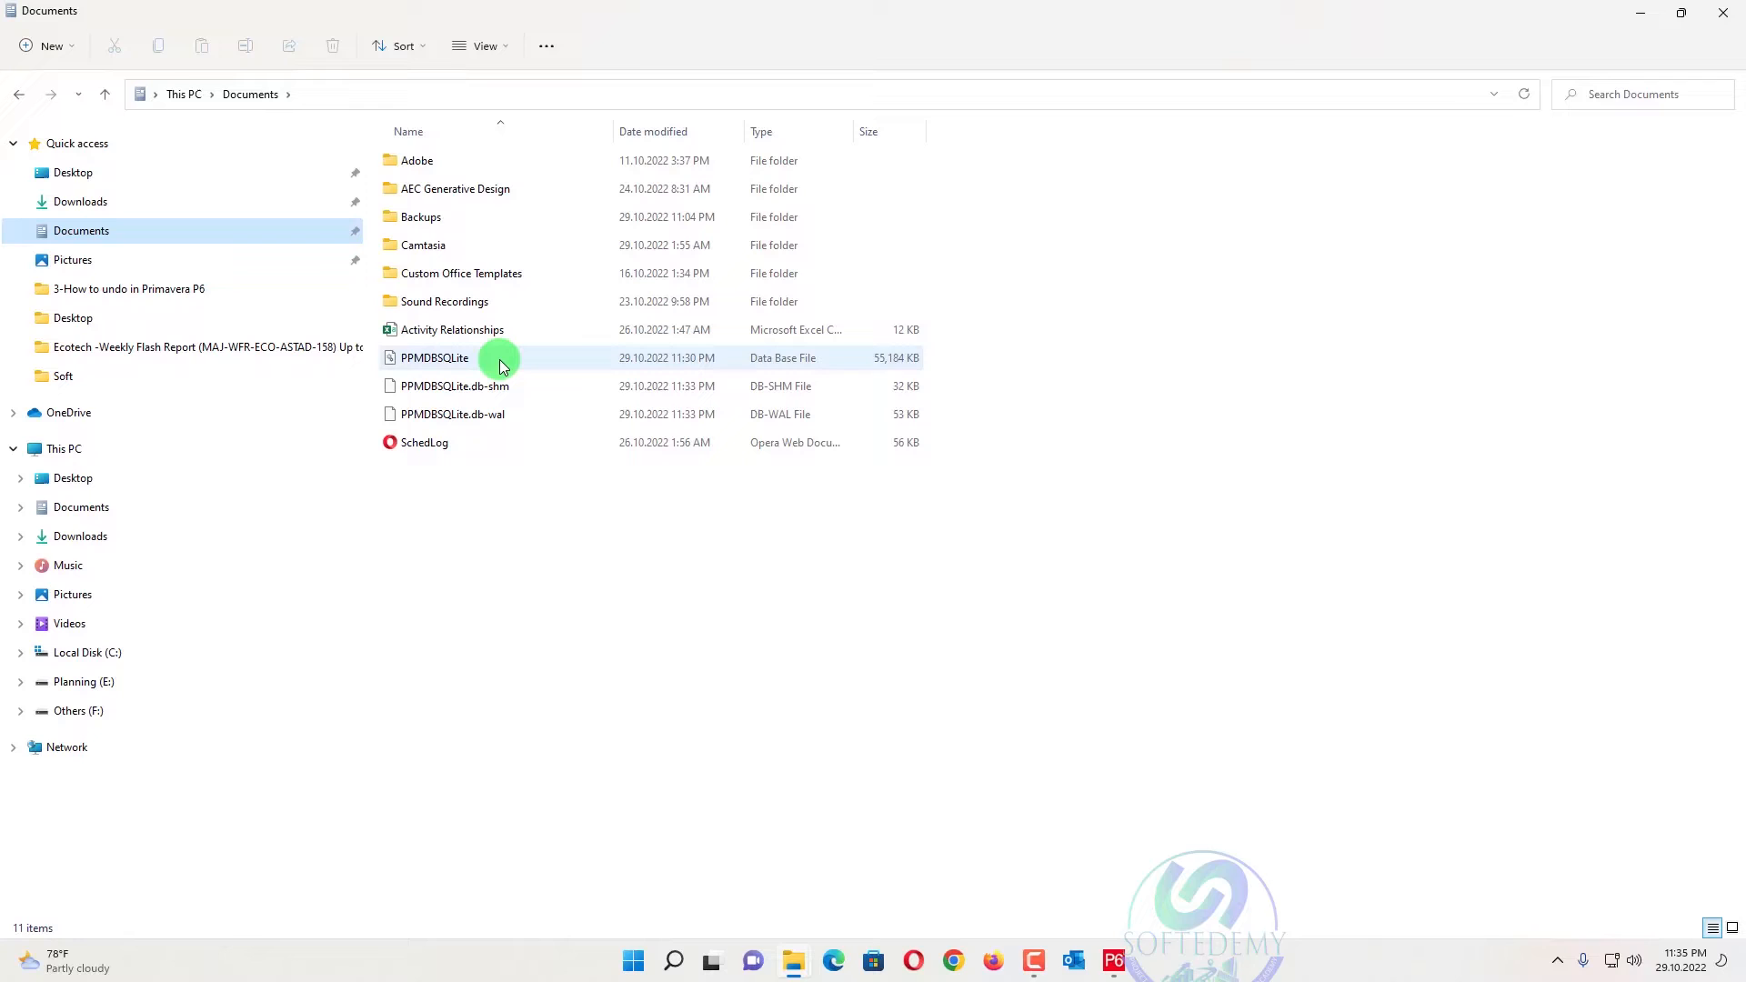
click(434, 358)
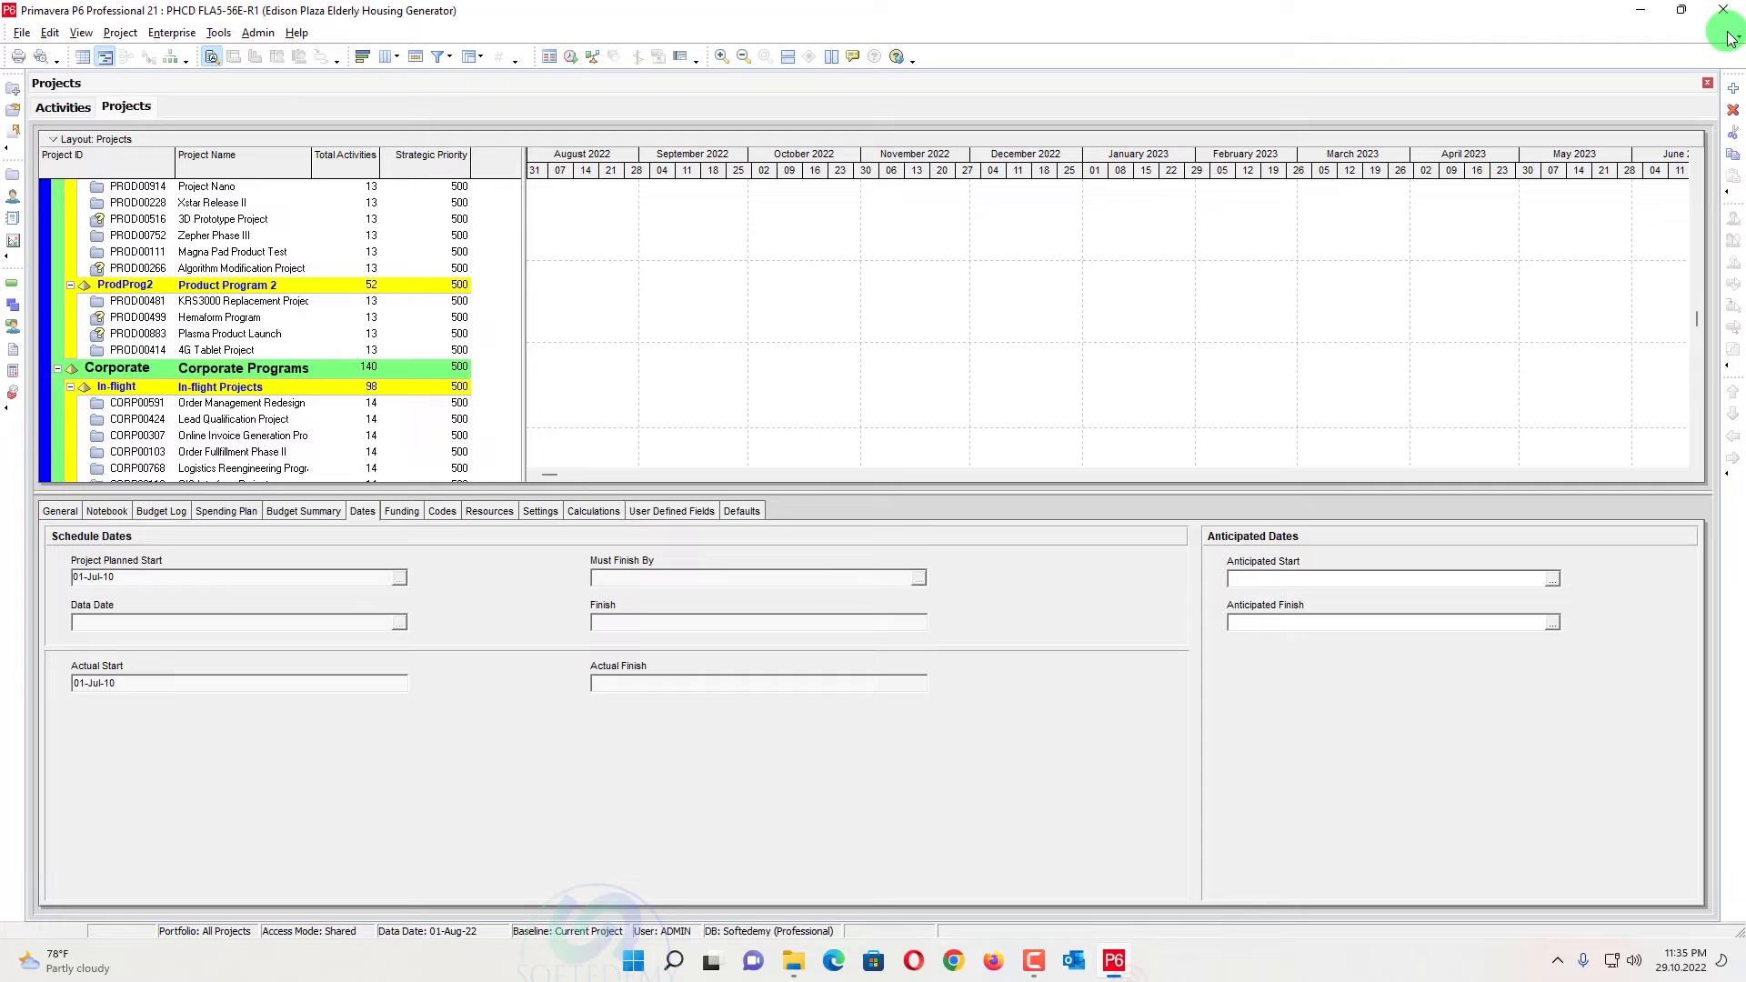
click(1729, 10)
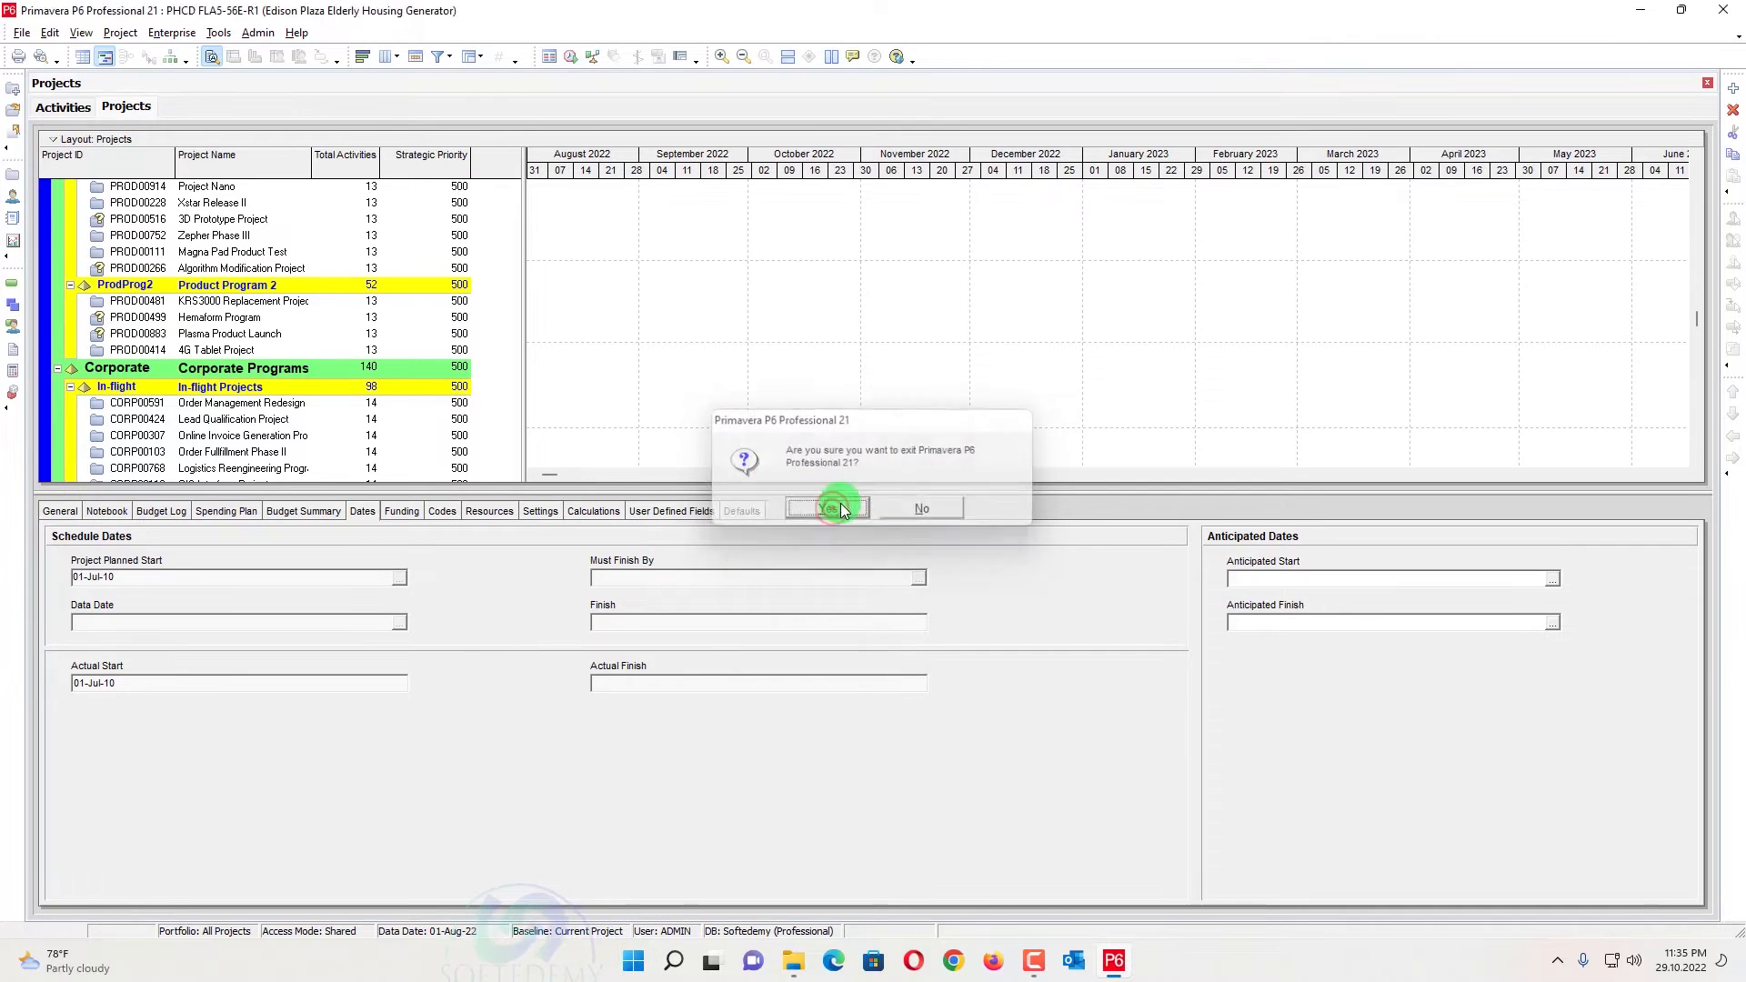
click(828, 511)
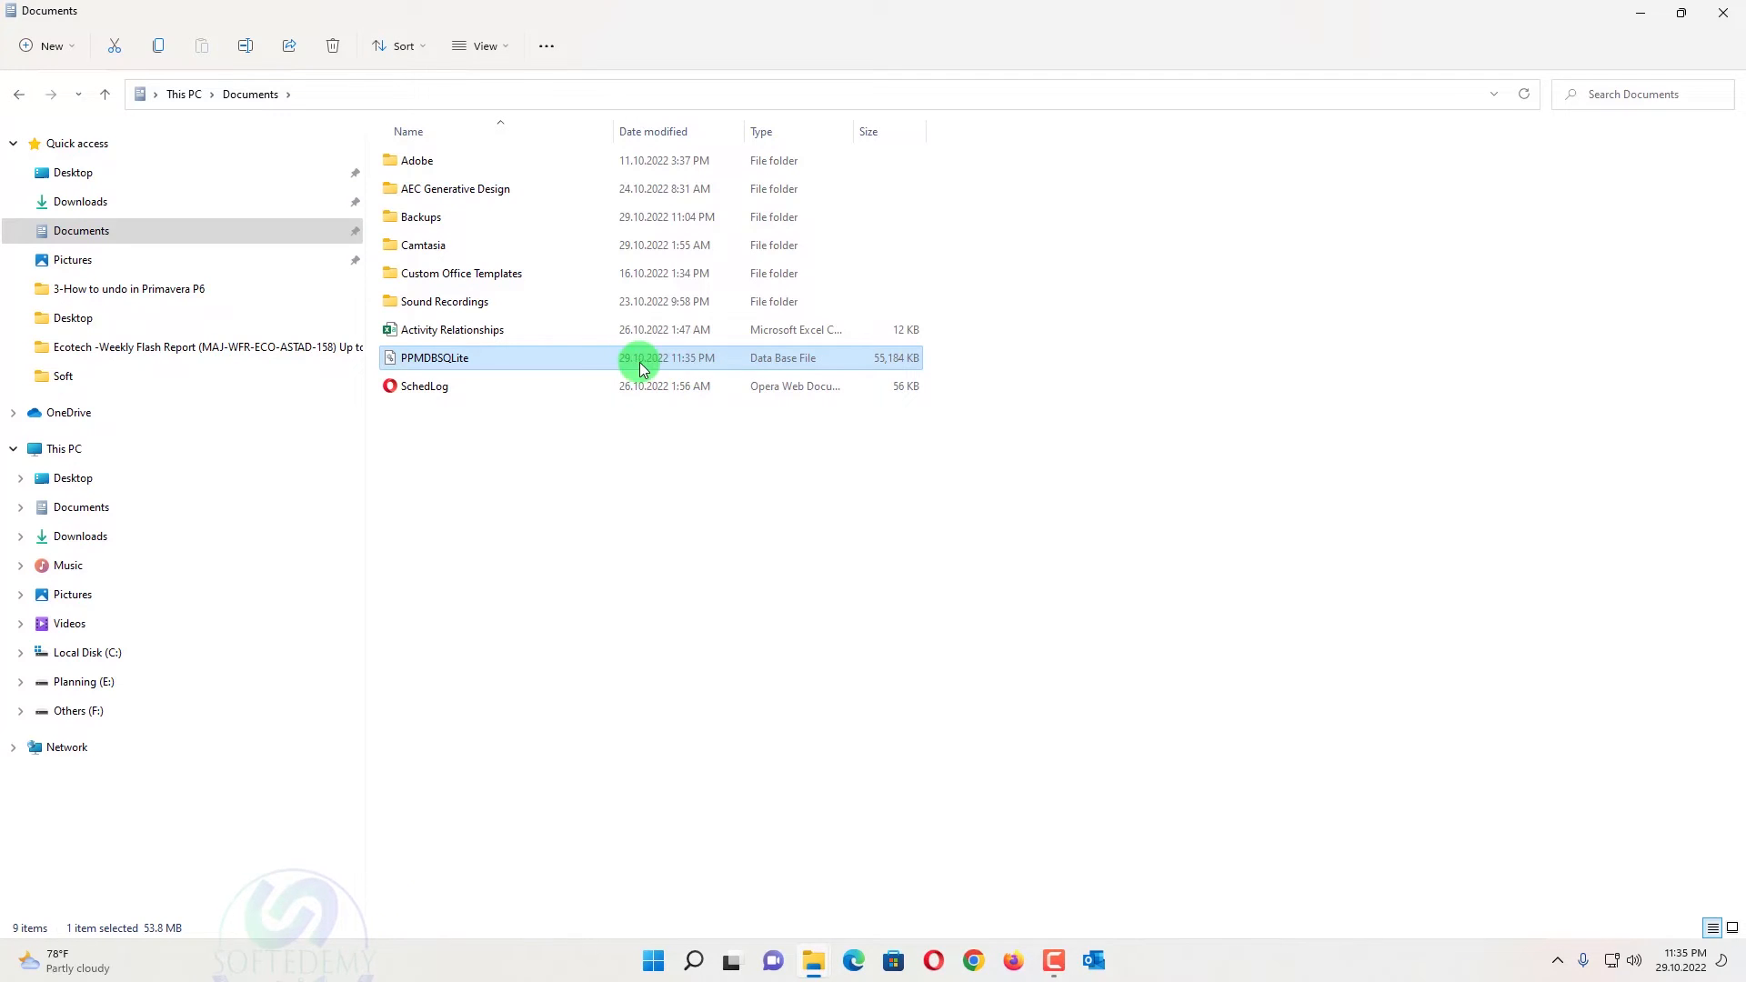
mouse_move(574, 365)
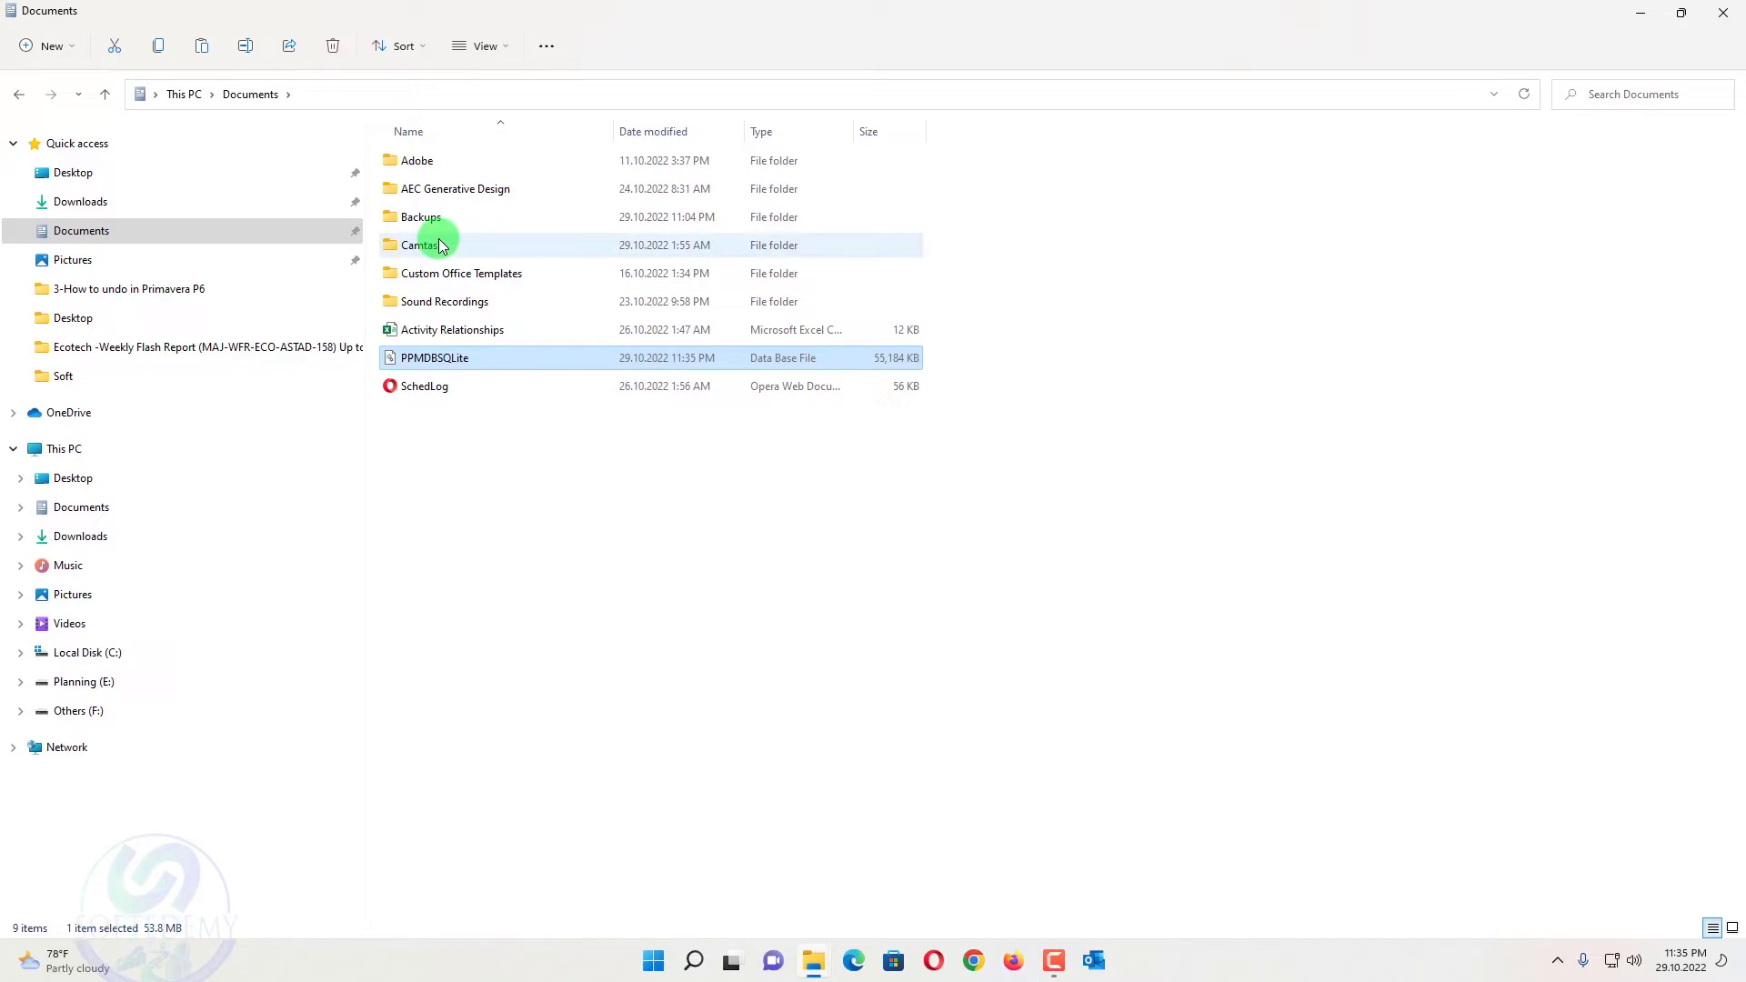
Rename the PPMDBSQLite copy in the Backups folder to 'P6 New'
double_click(422, 216)
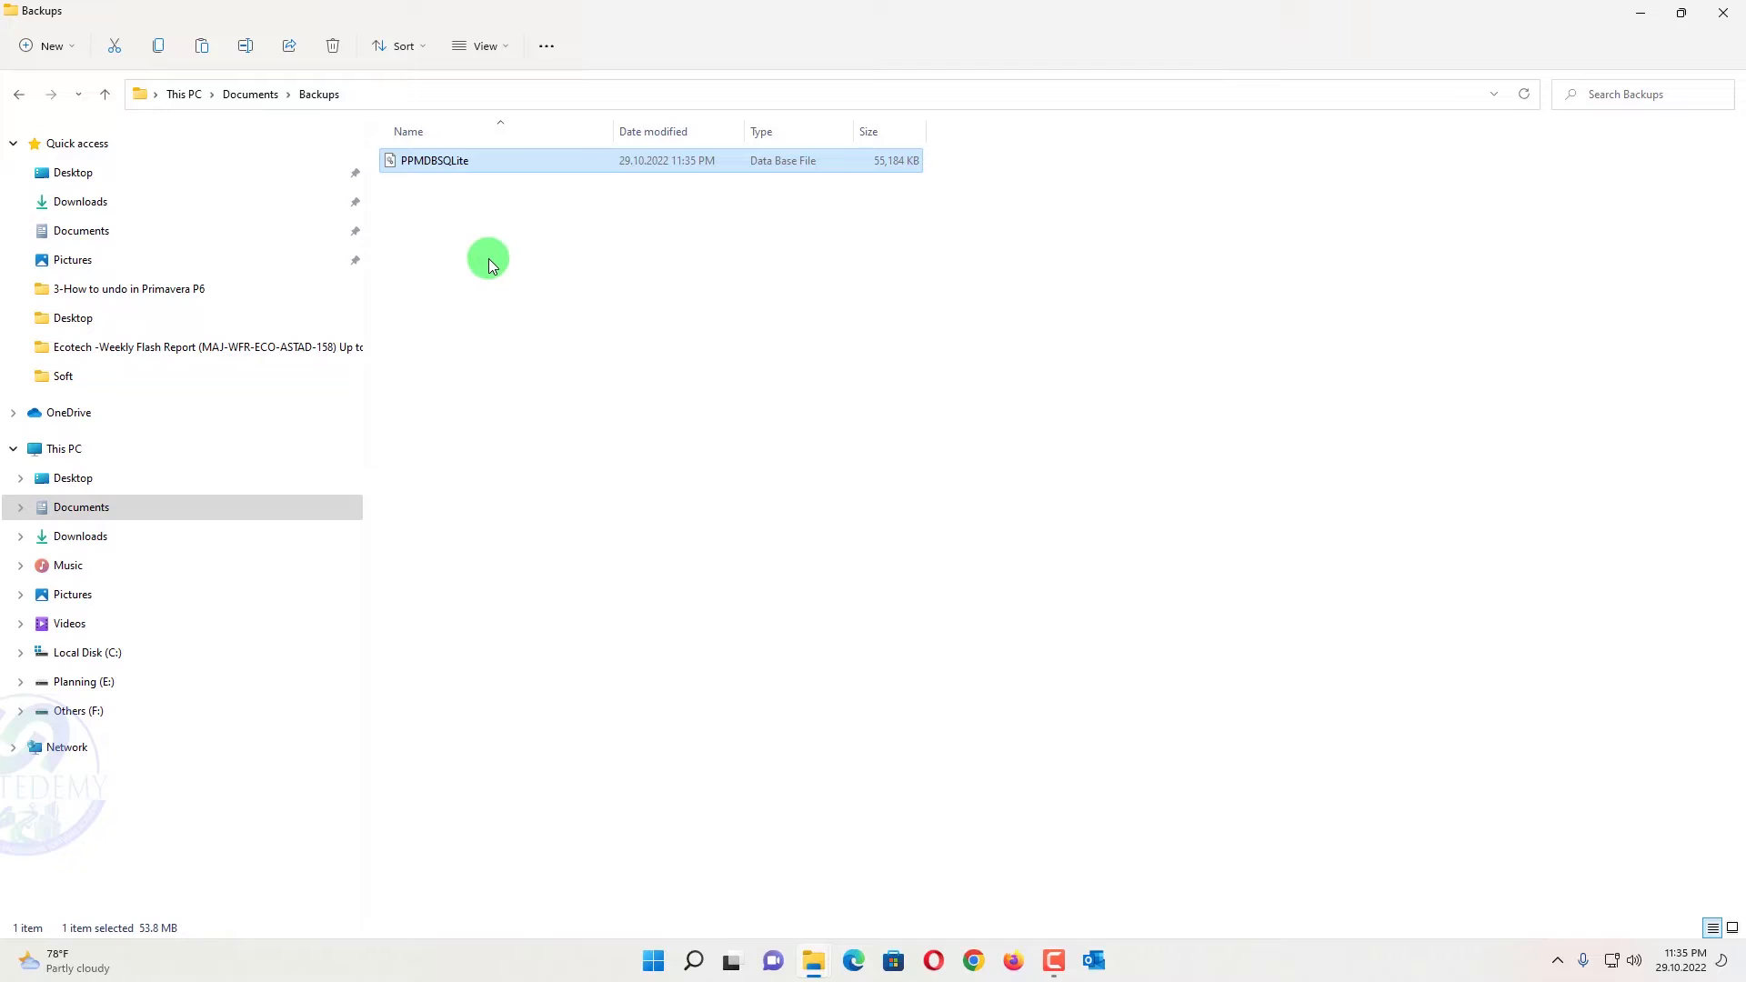
key(F2)
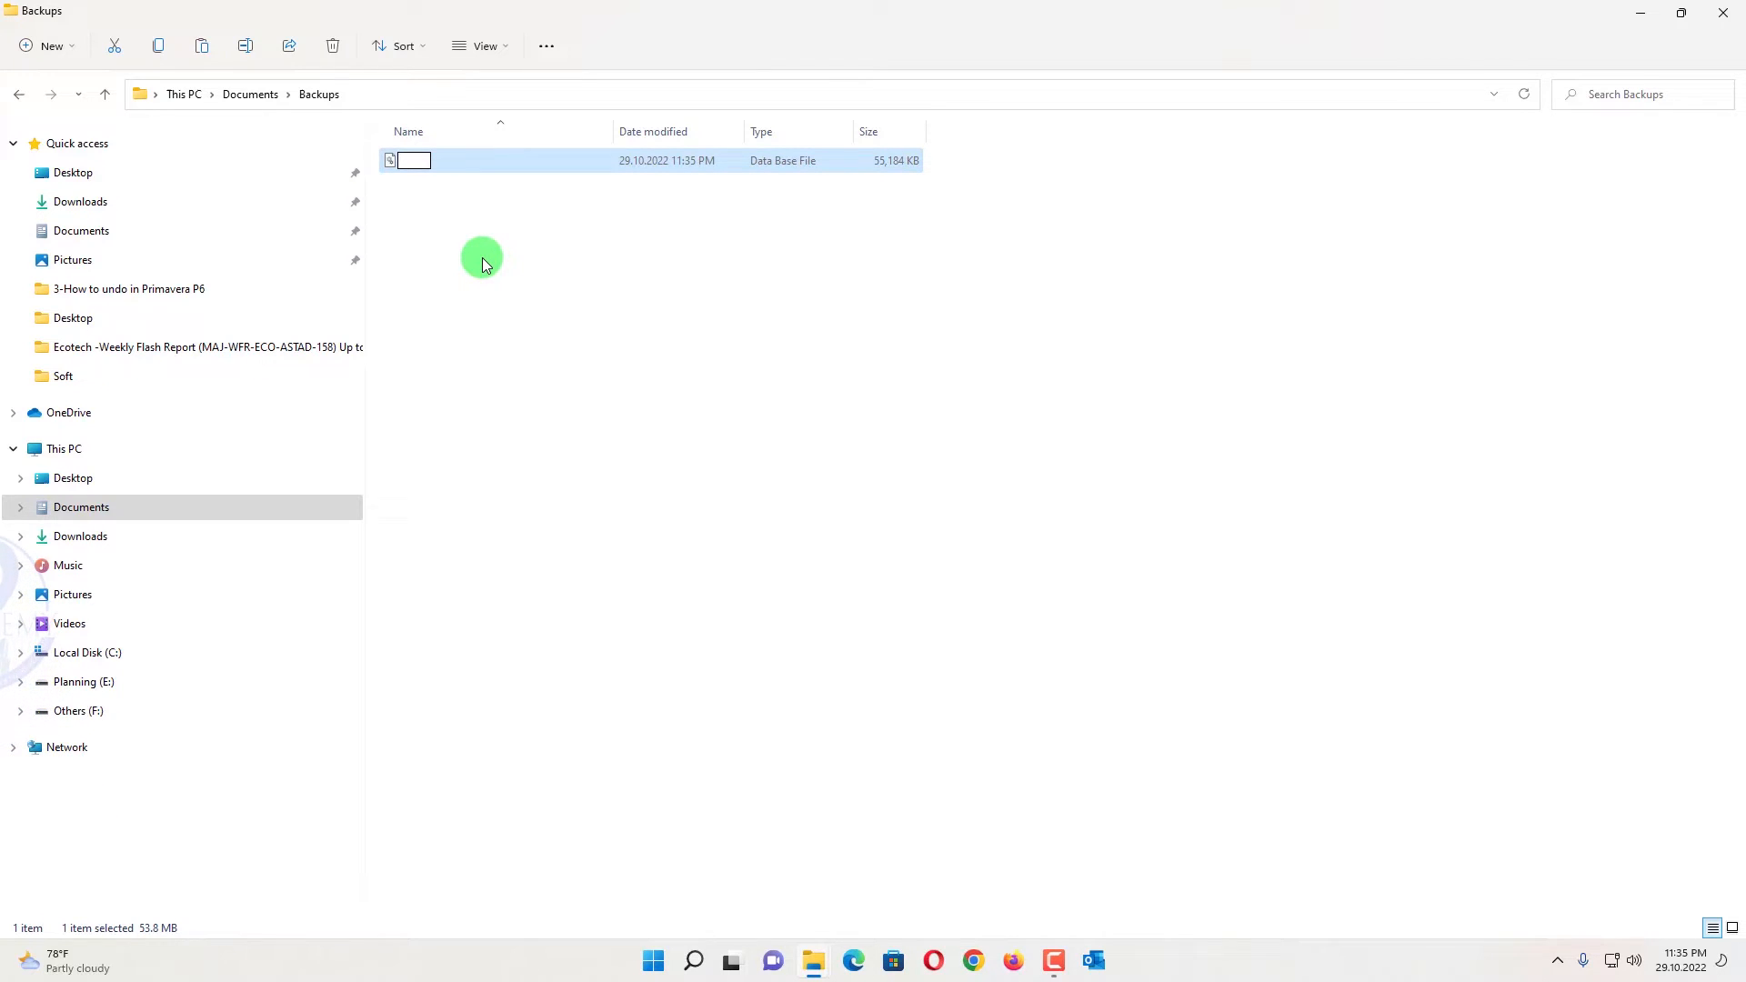
text(P6)
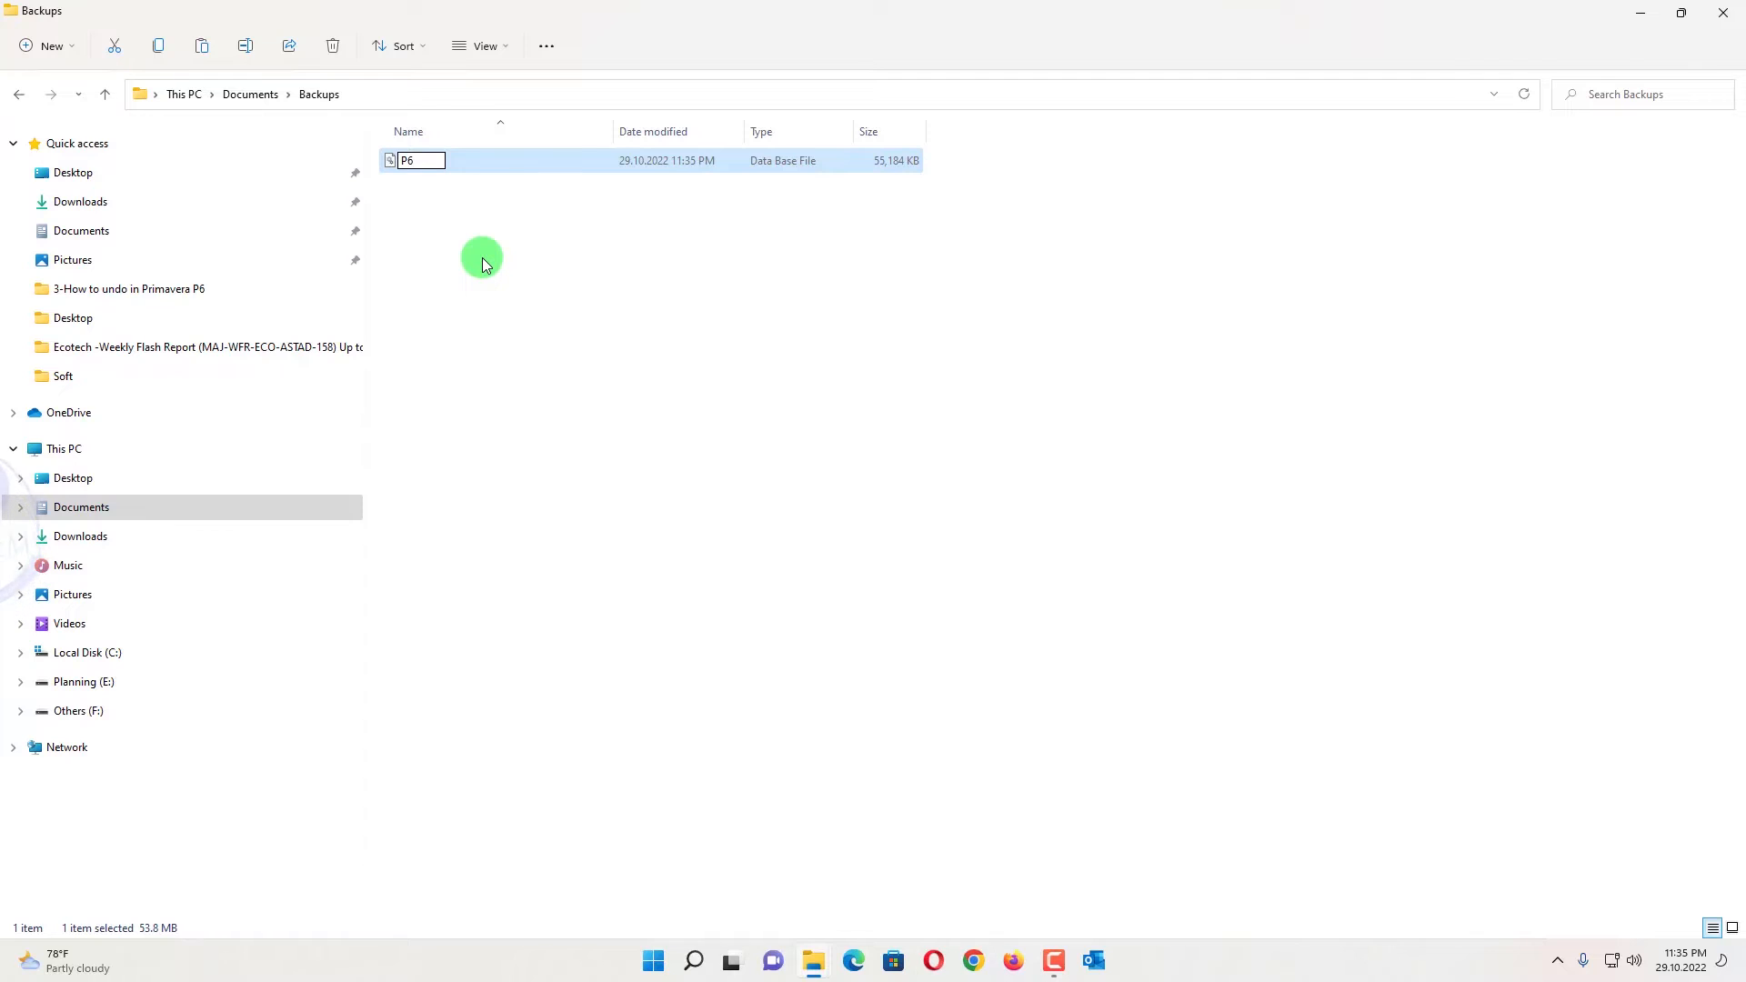
text(New)
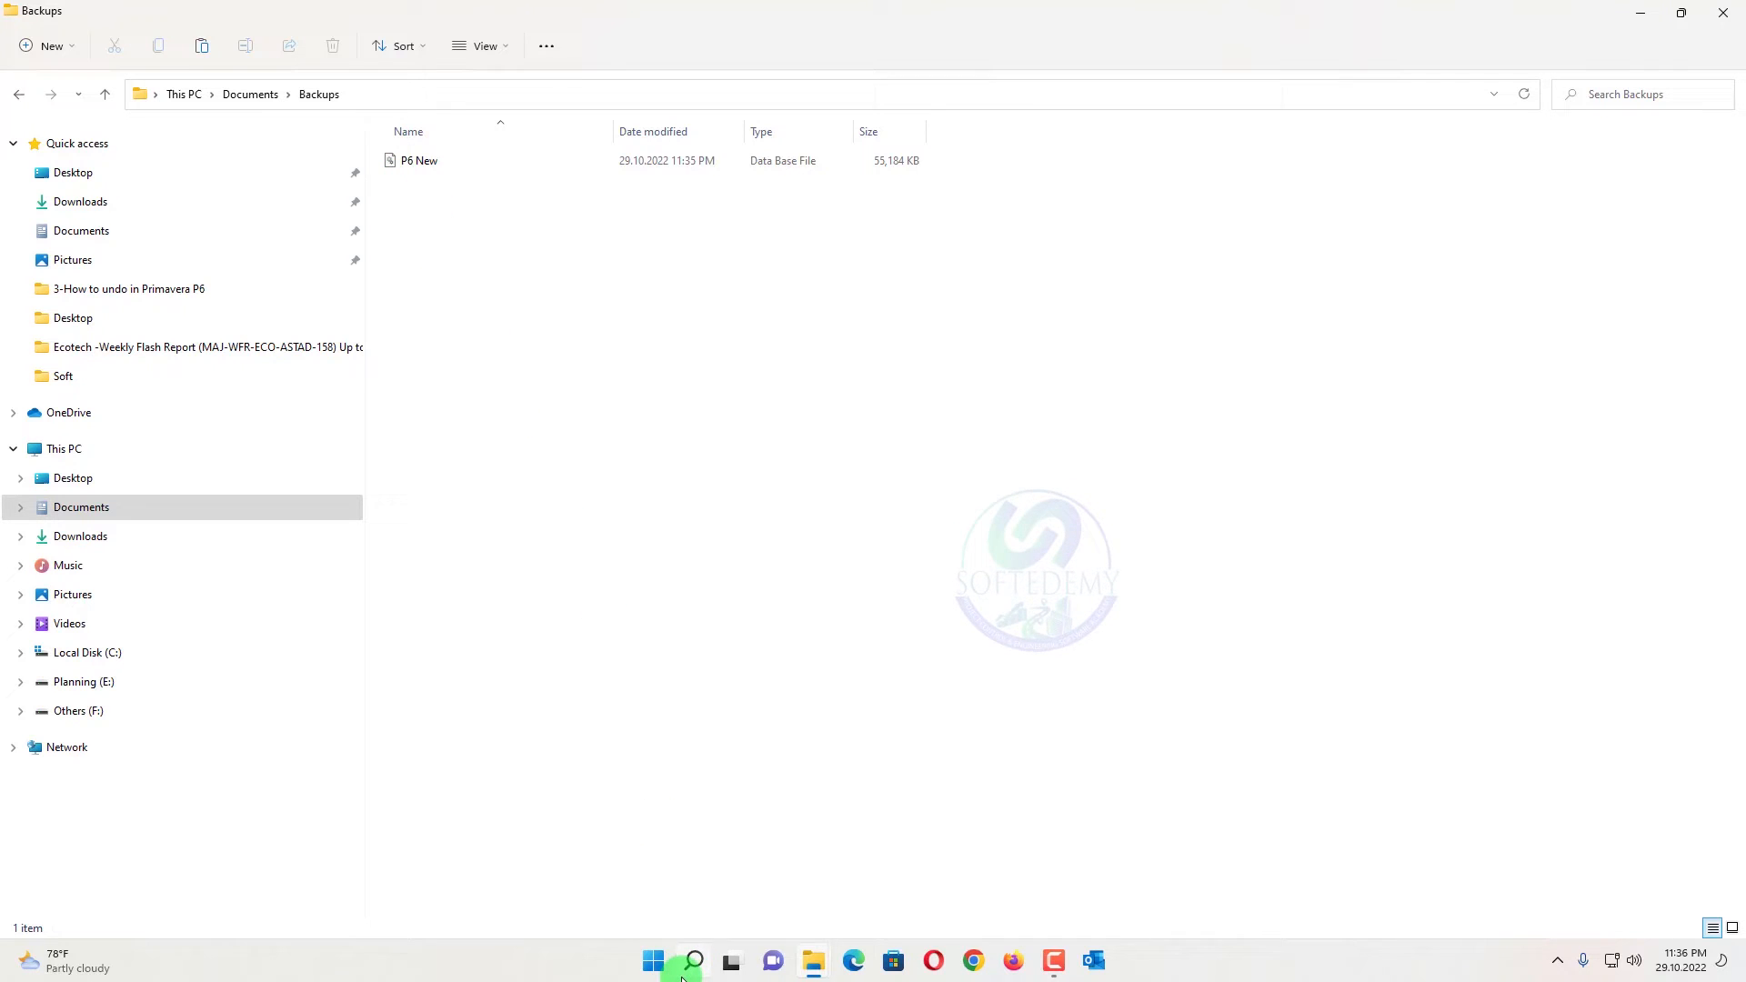
Relaunch P6 Professional 21 to reach the login window with ADMIN entered
click(692, 960)
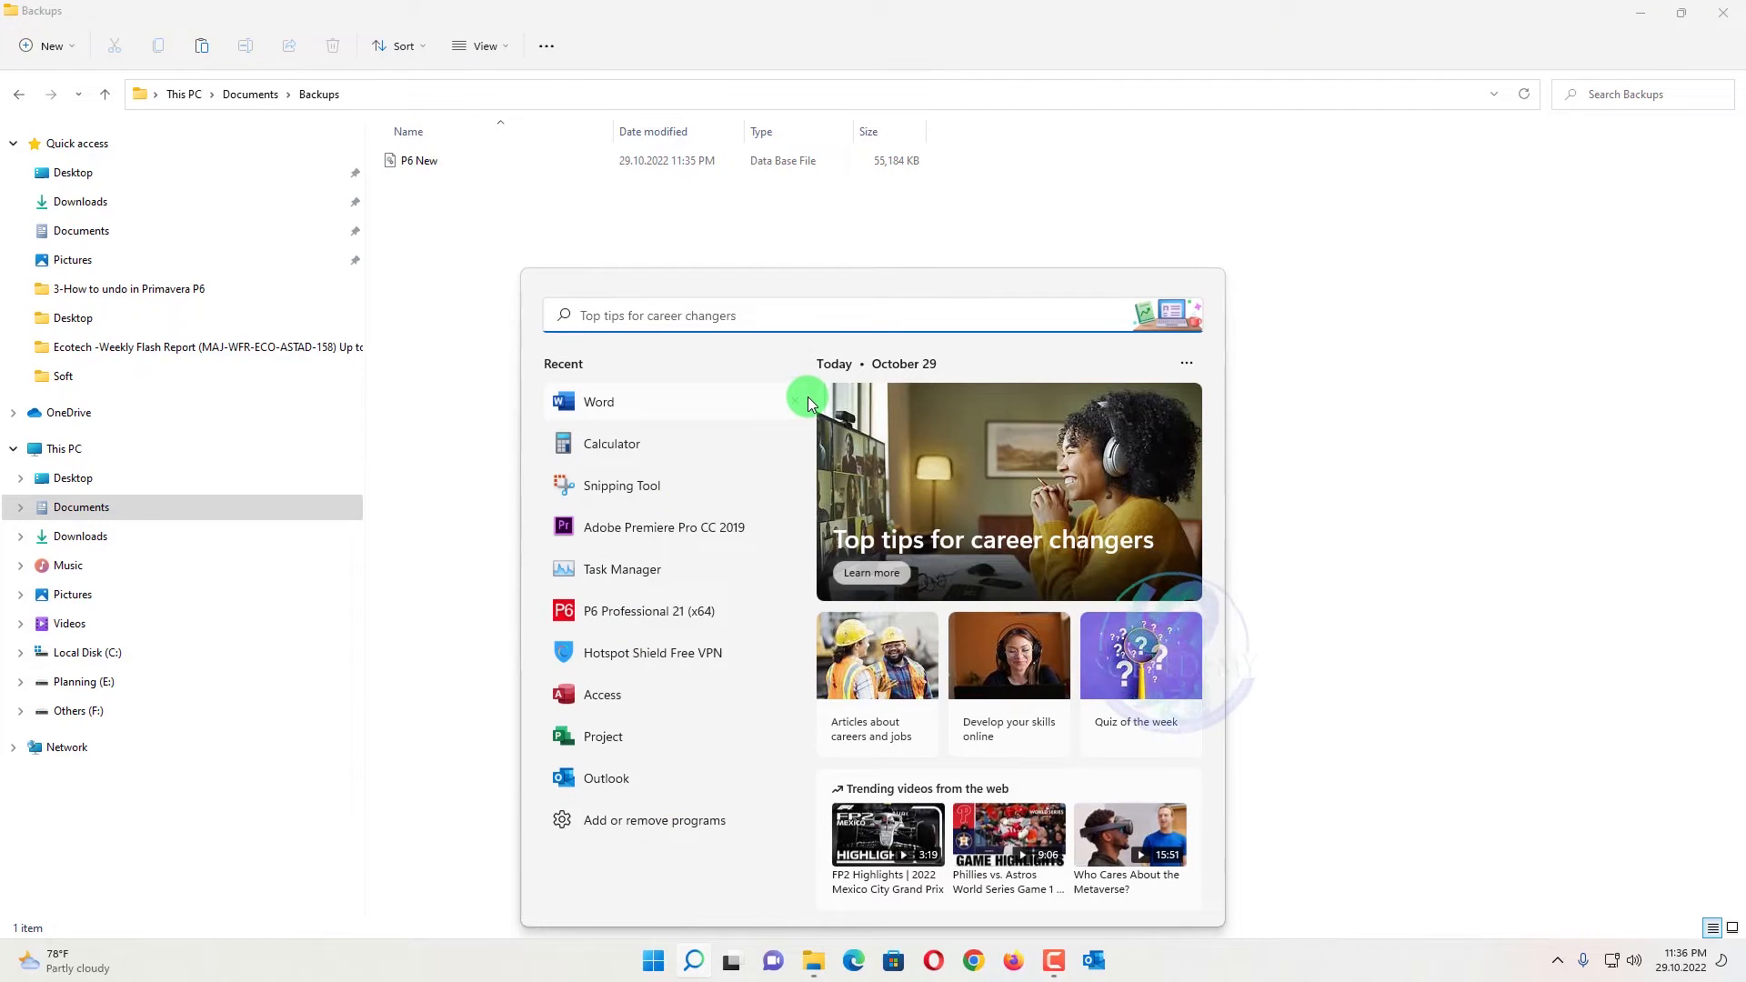
click(673, 611)
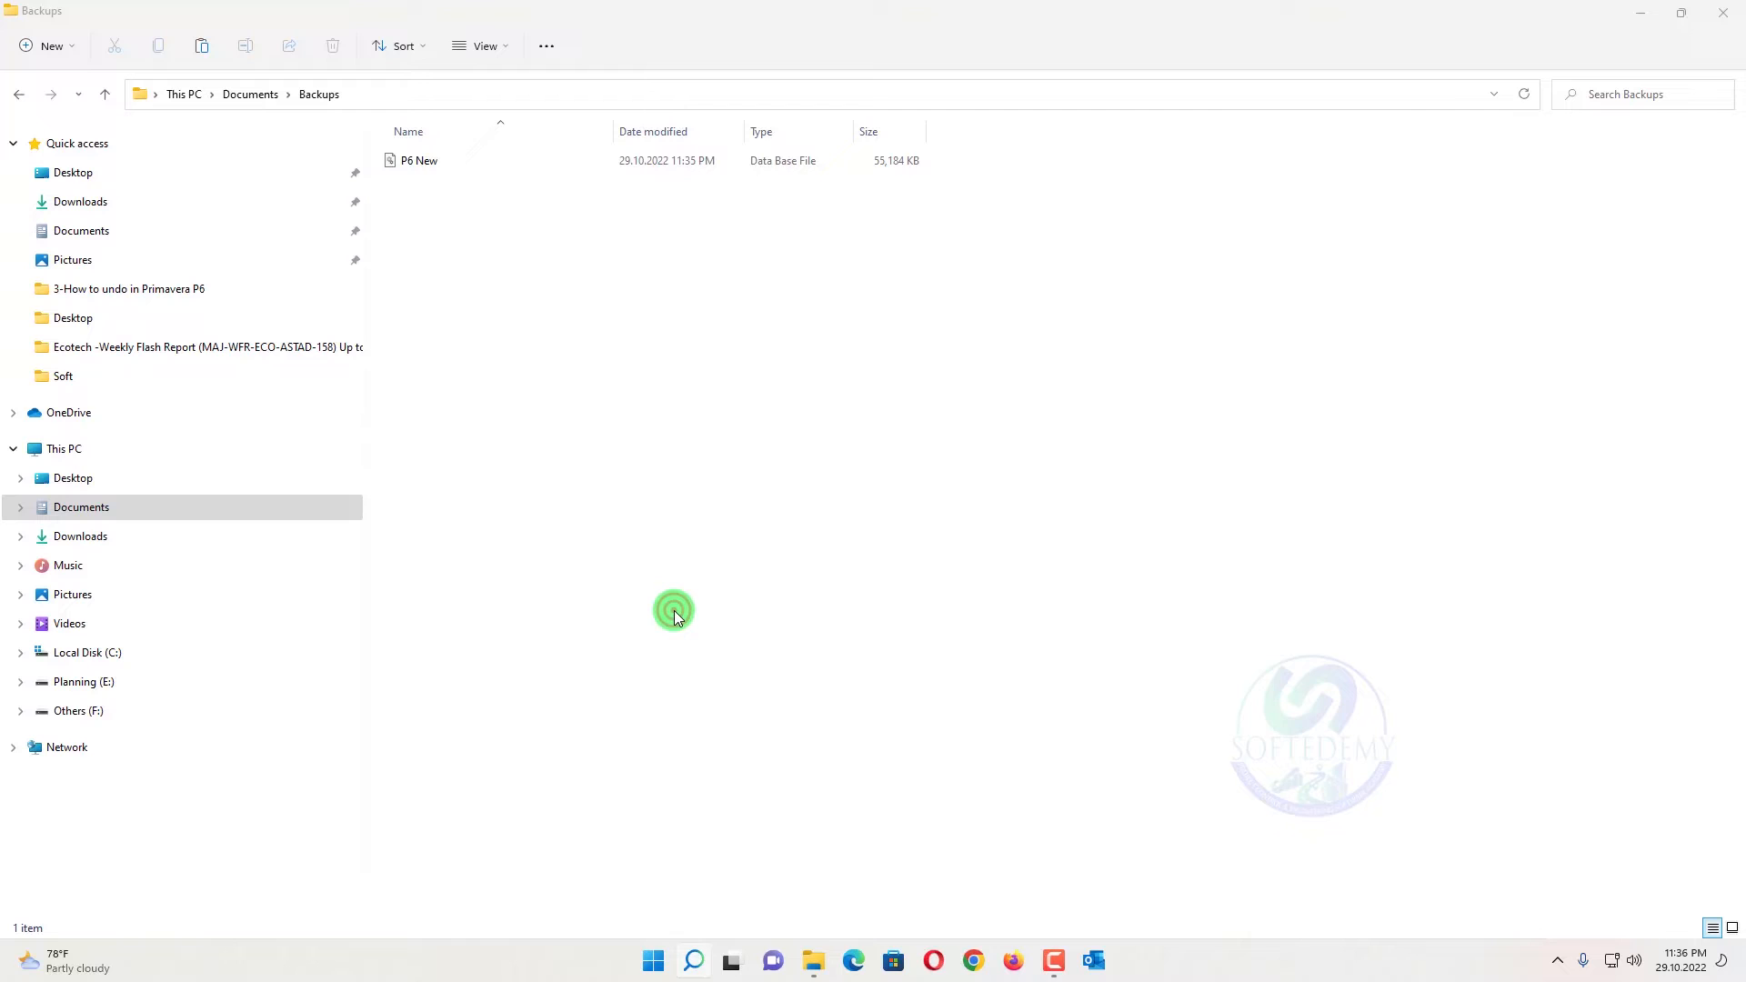
click(1112, 960)
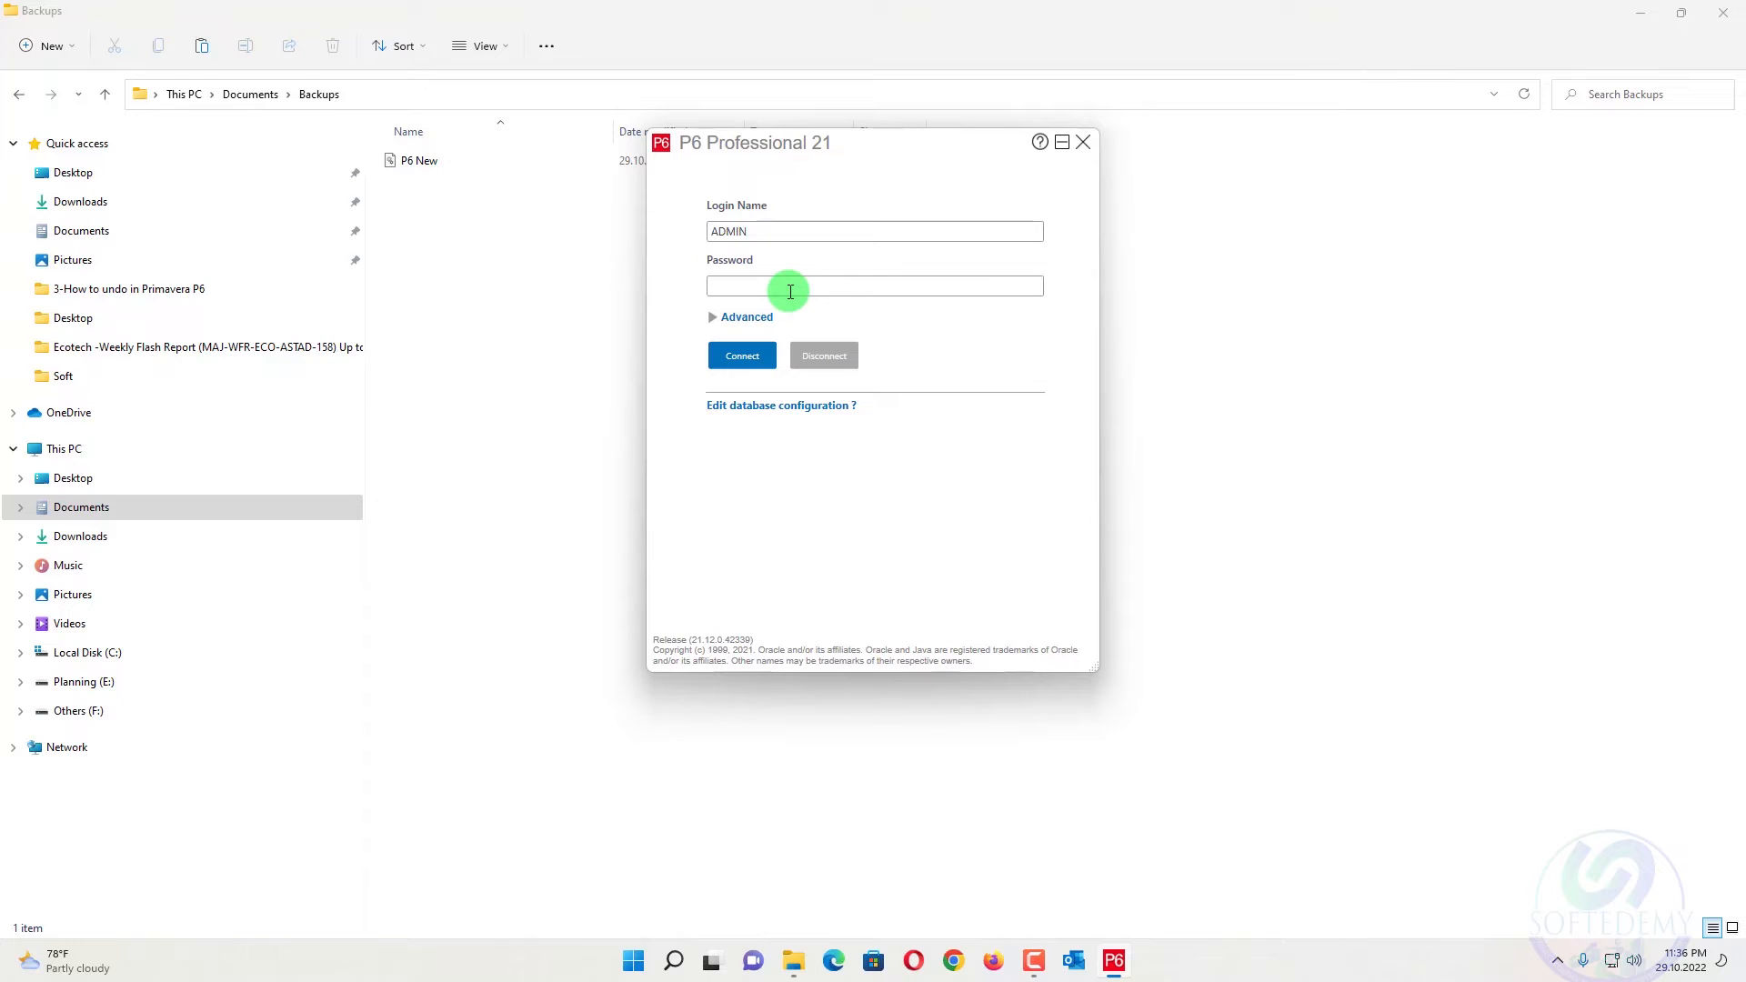
mouse_move(744, 432)
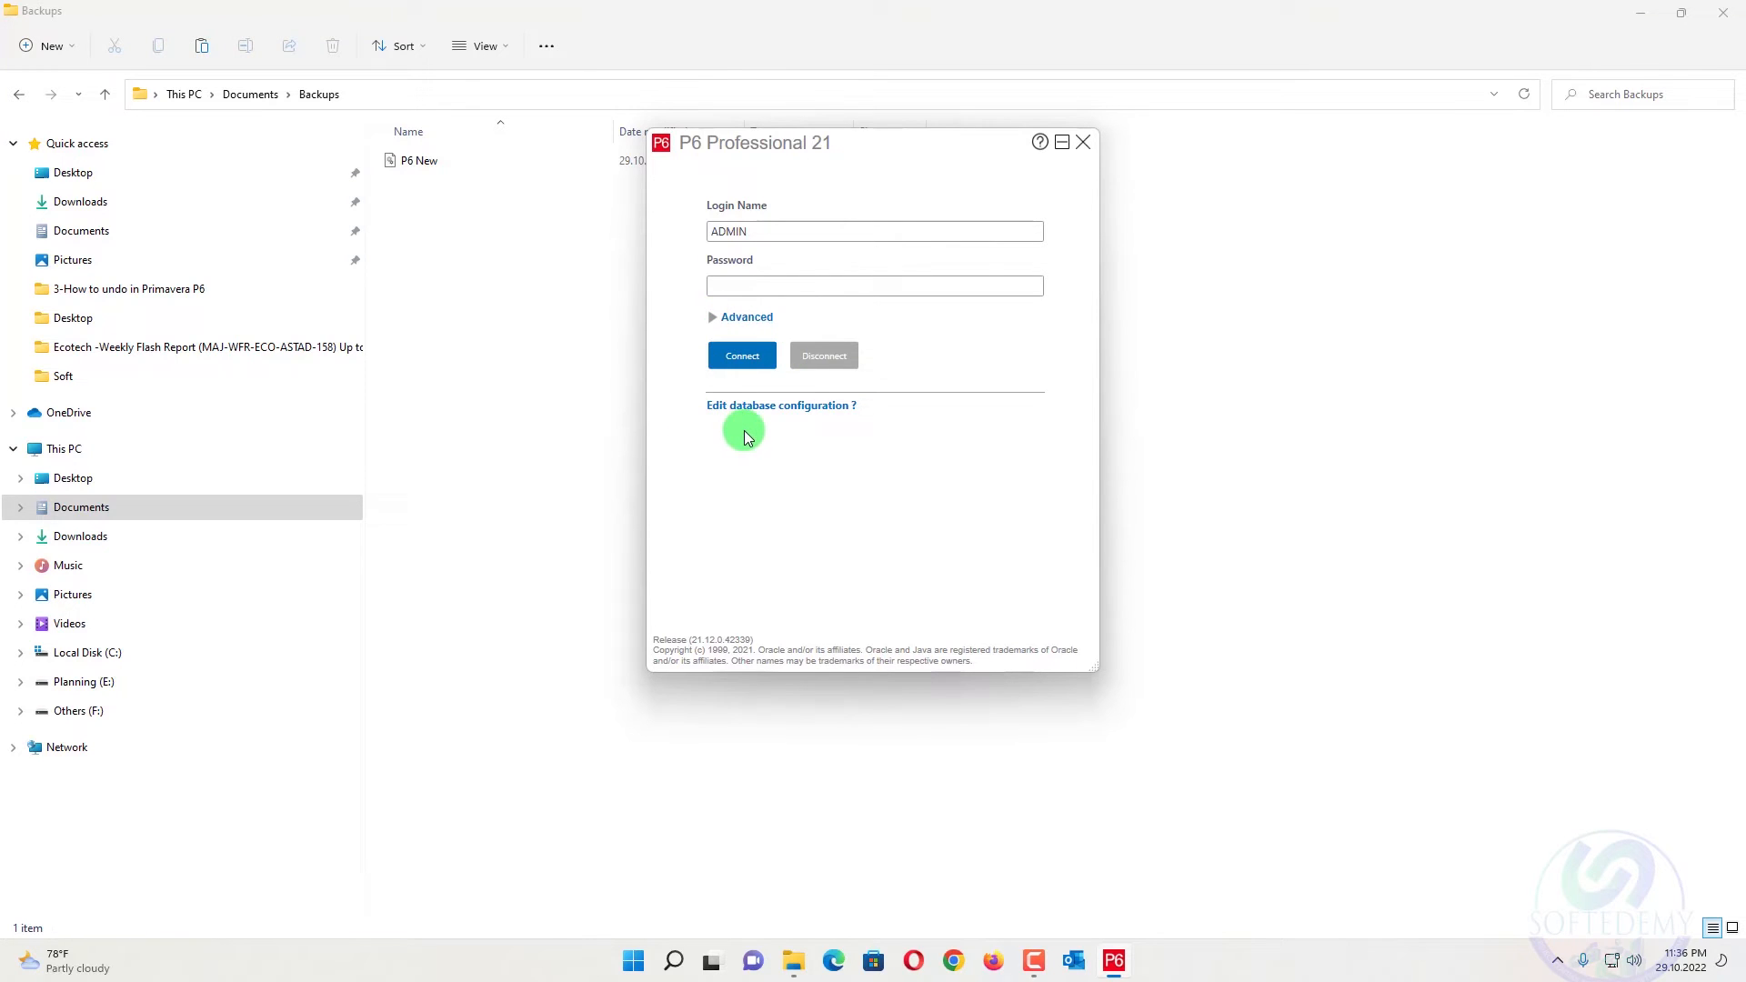
Add a P6 Pro Standalone (SQLite) database connection aliased 'P6 New'
click(781, 404)
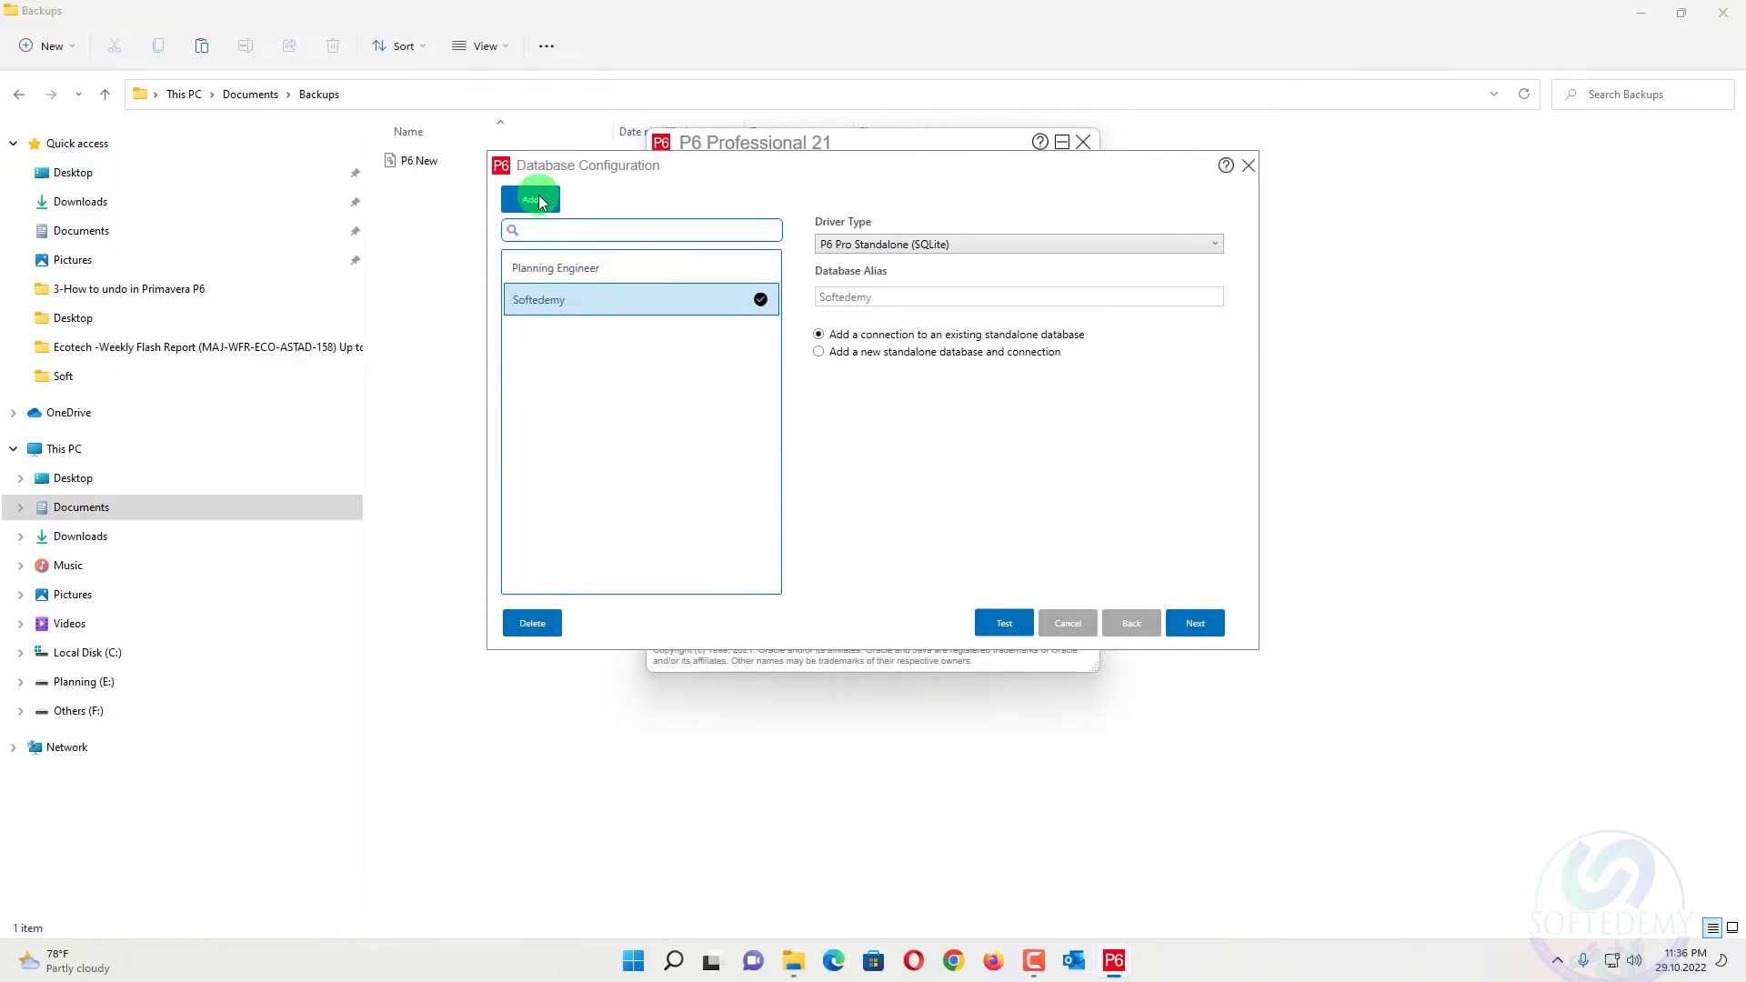
click(532, 199)
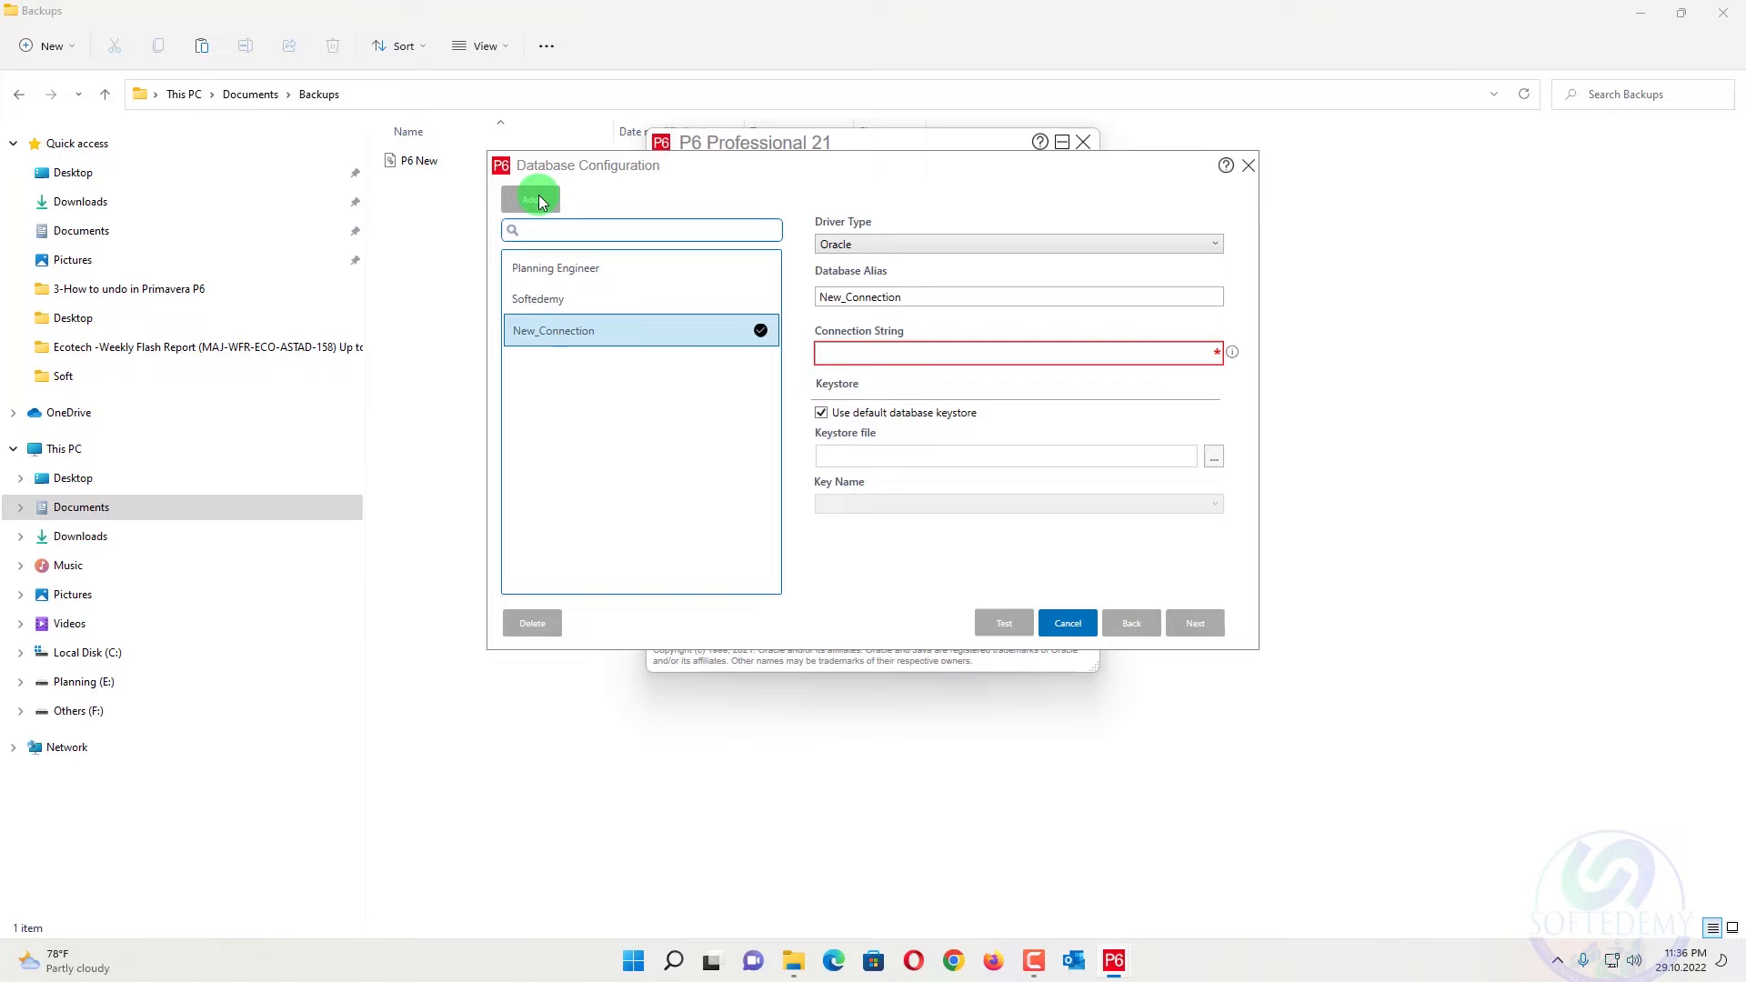
mouse_move(1025, 251)
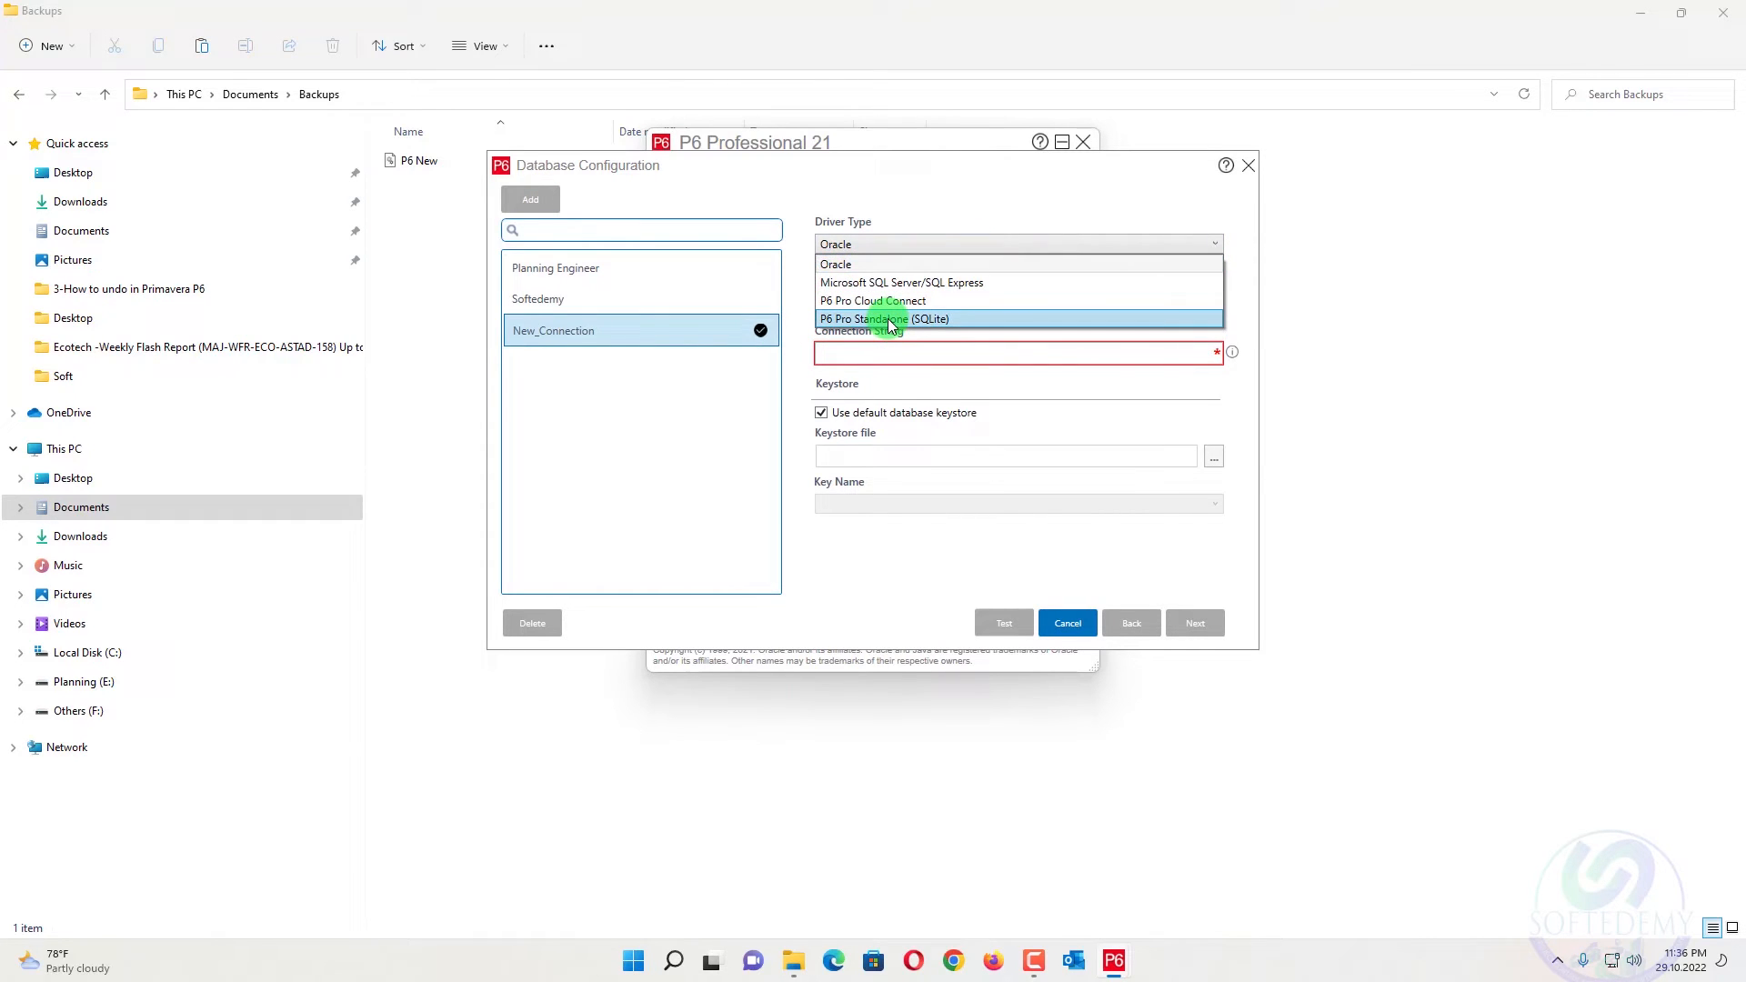
click(883, 318)
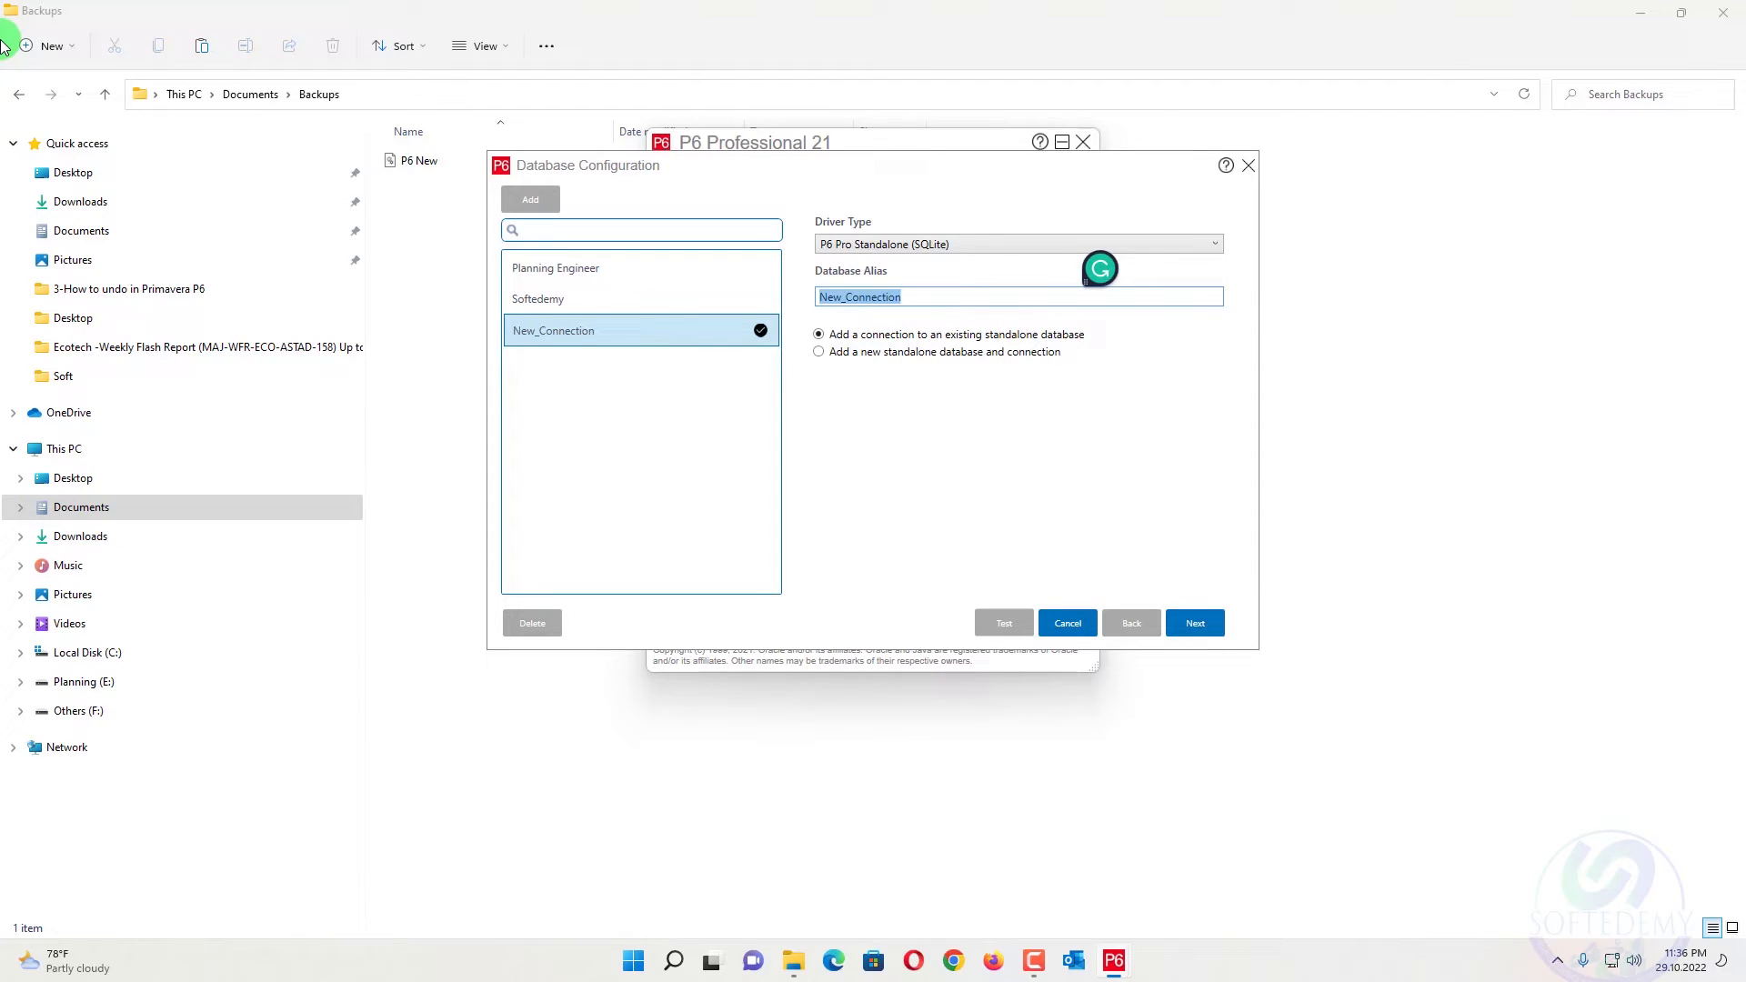
text(P6 New)
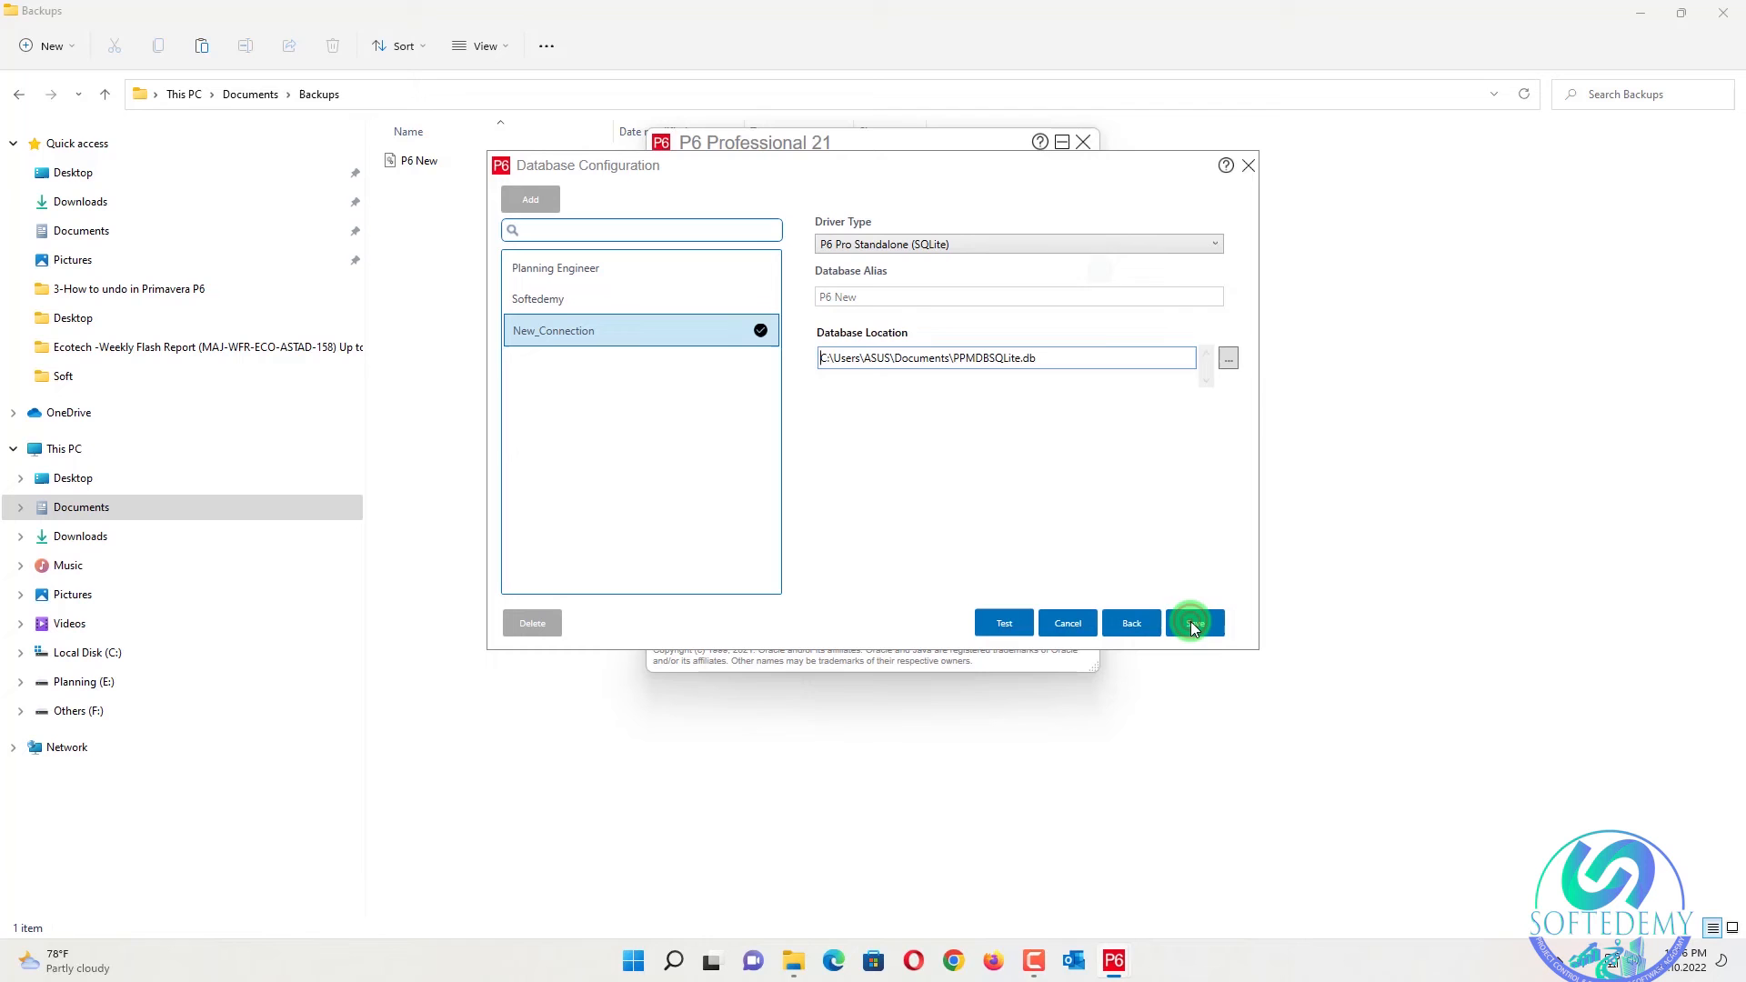
Point the connection at Backups\P6 New and acknowledge the successful connection test
click(1228, 358)
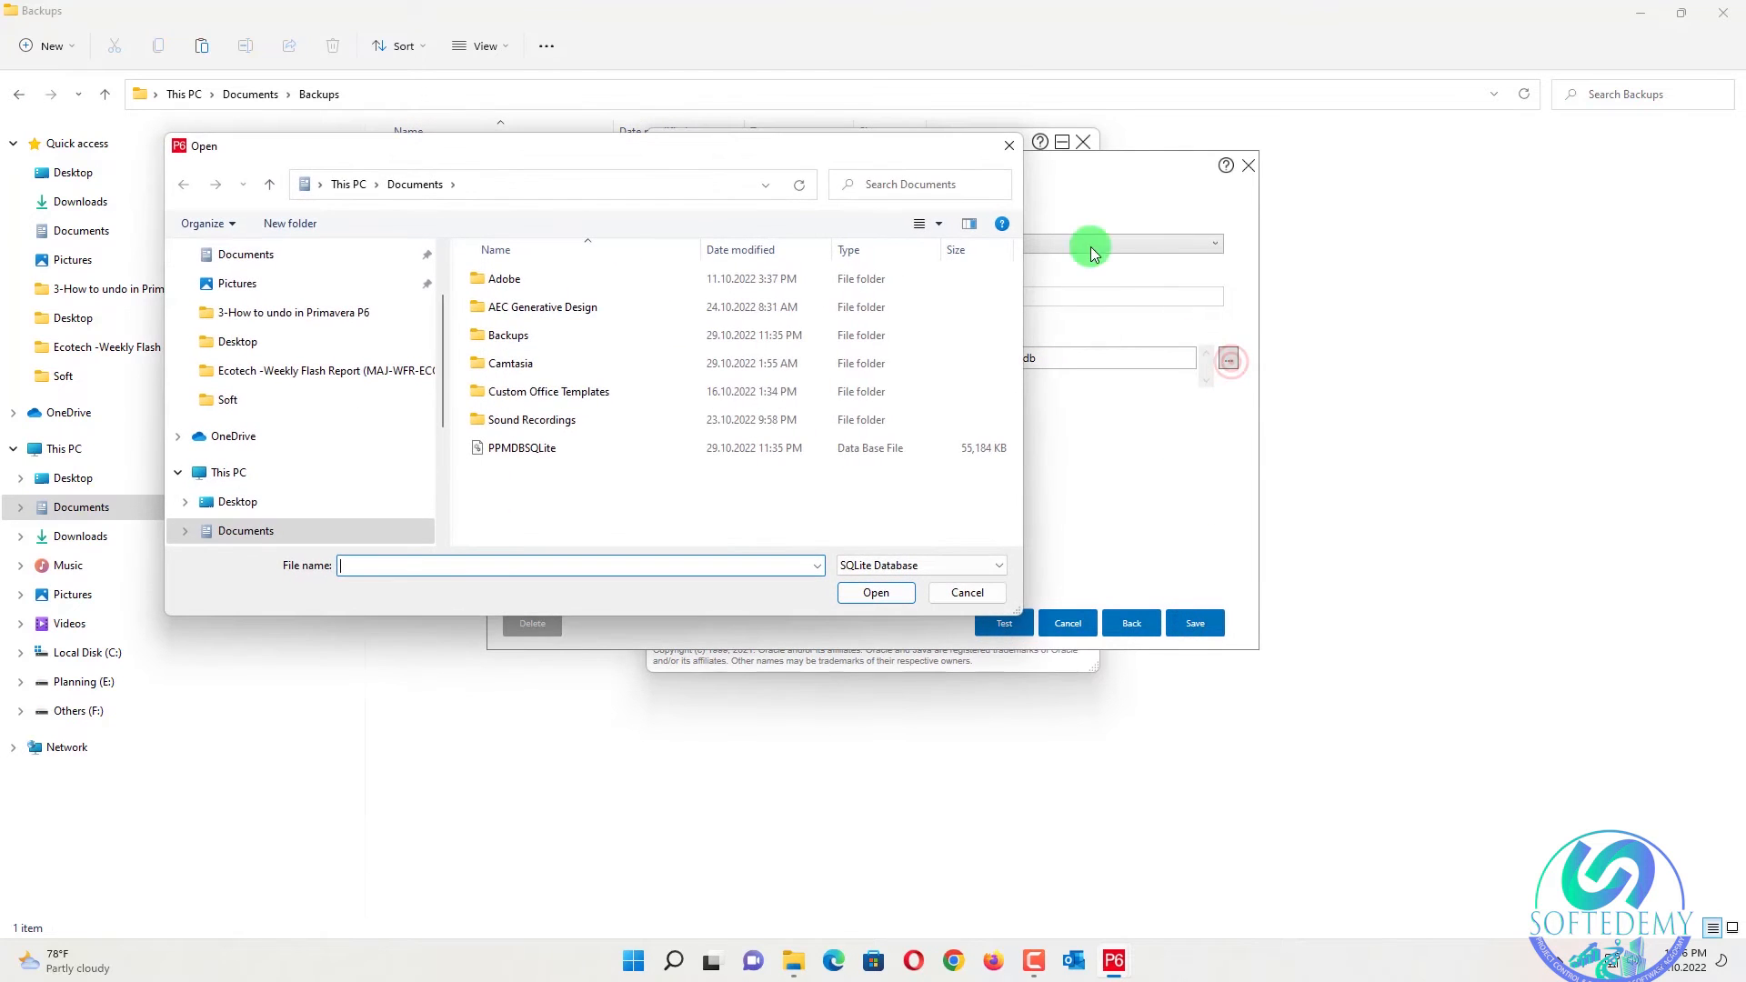
click(506, 334)
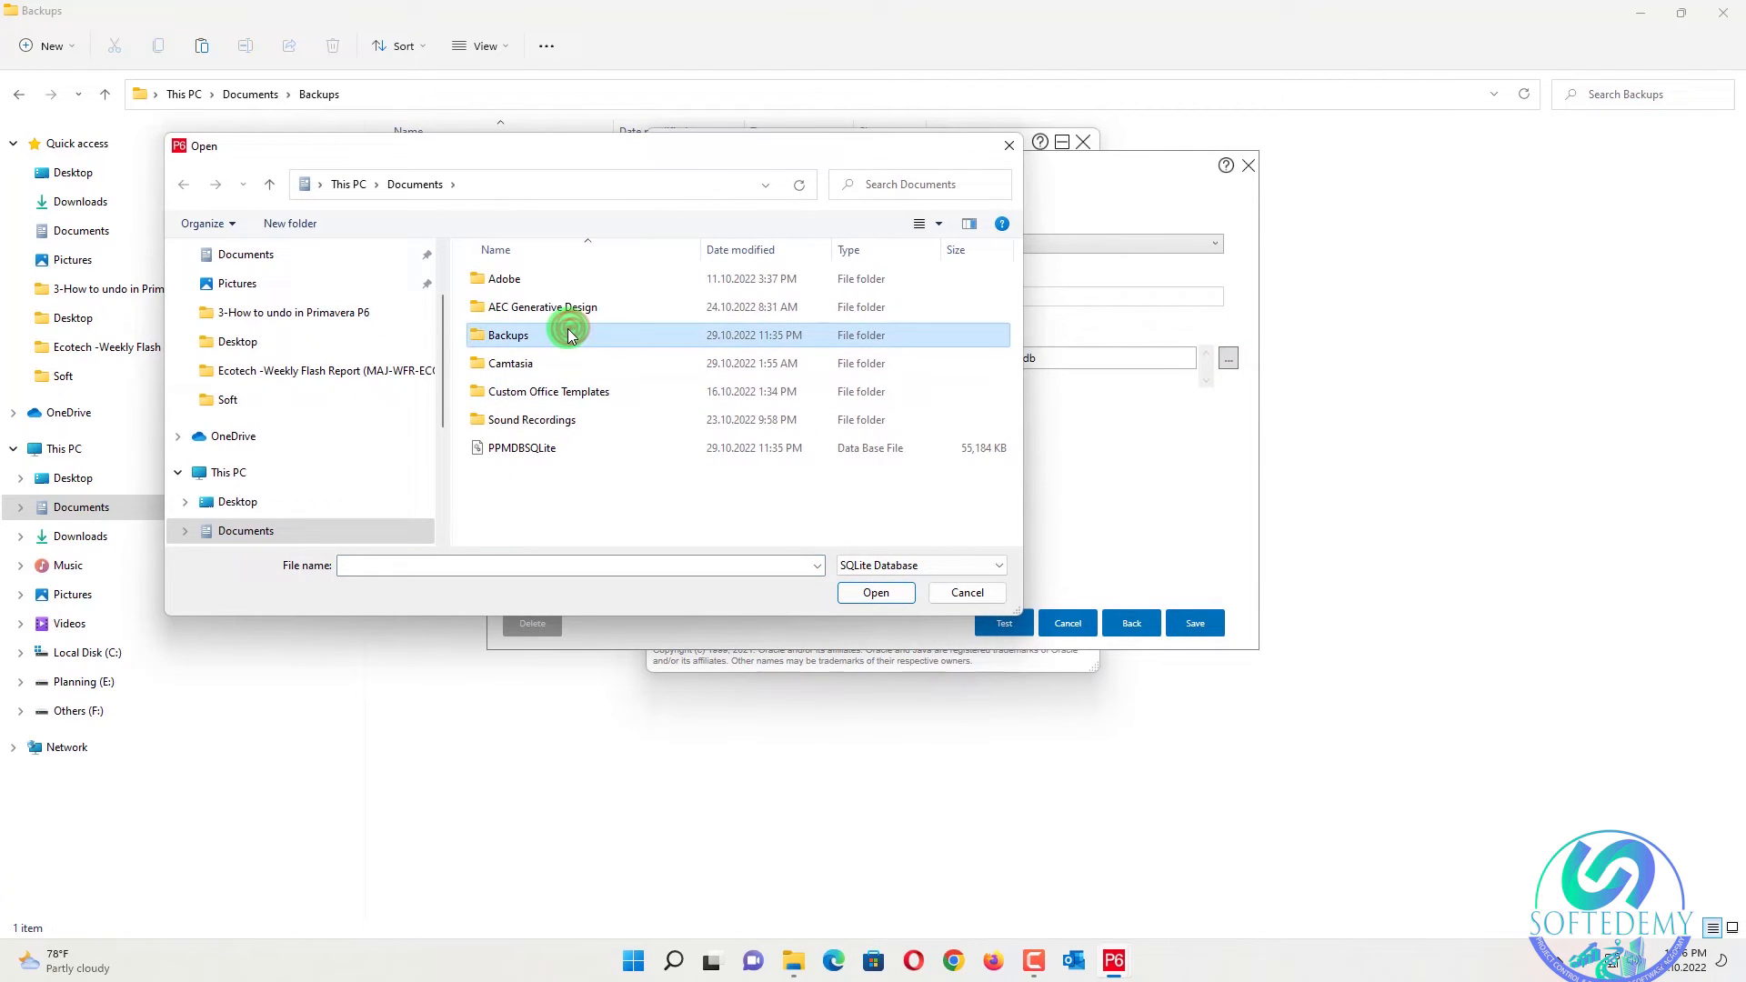
double_click(507, 333)
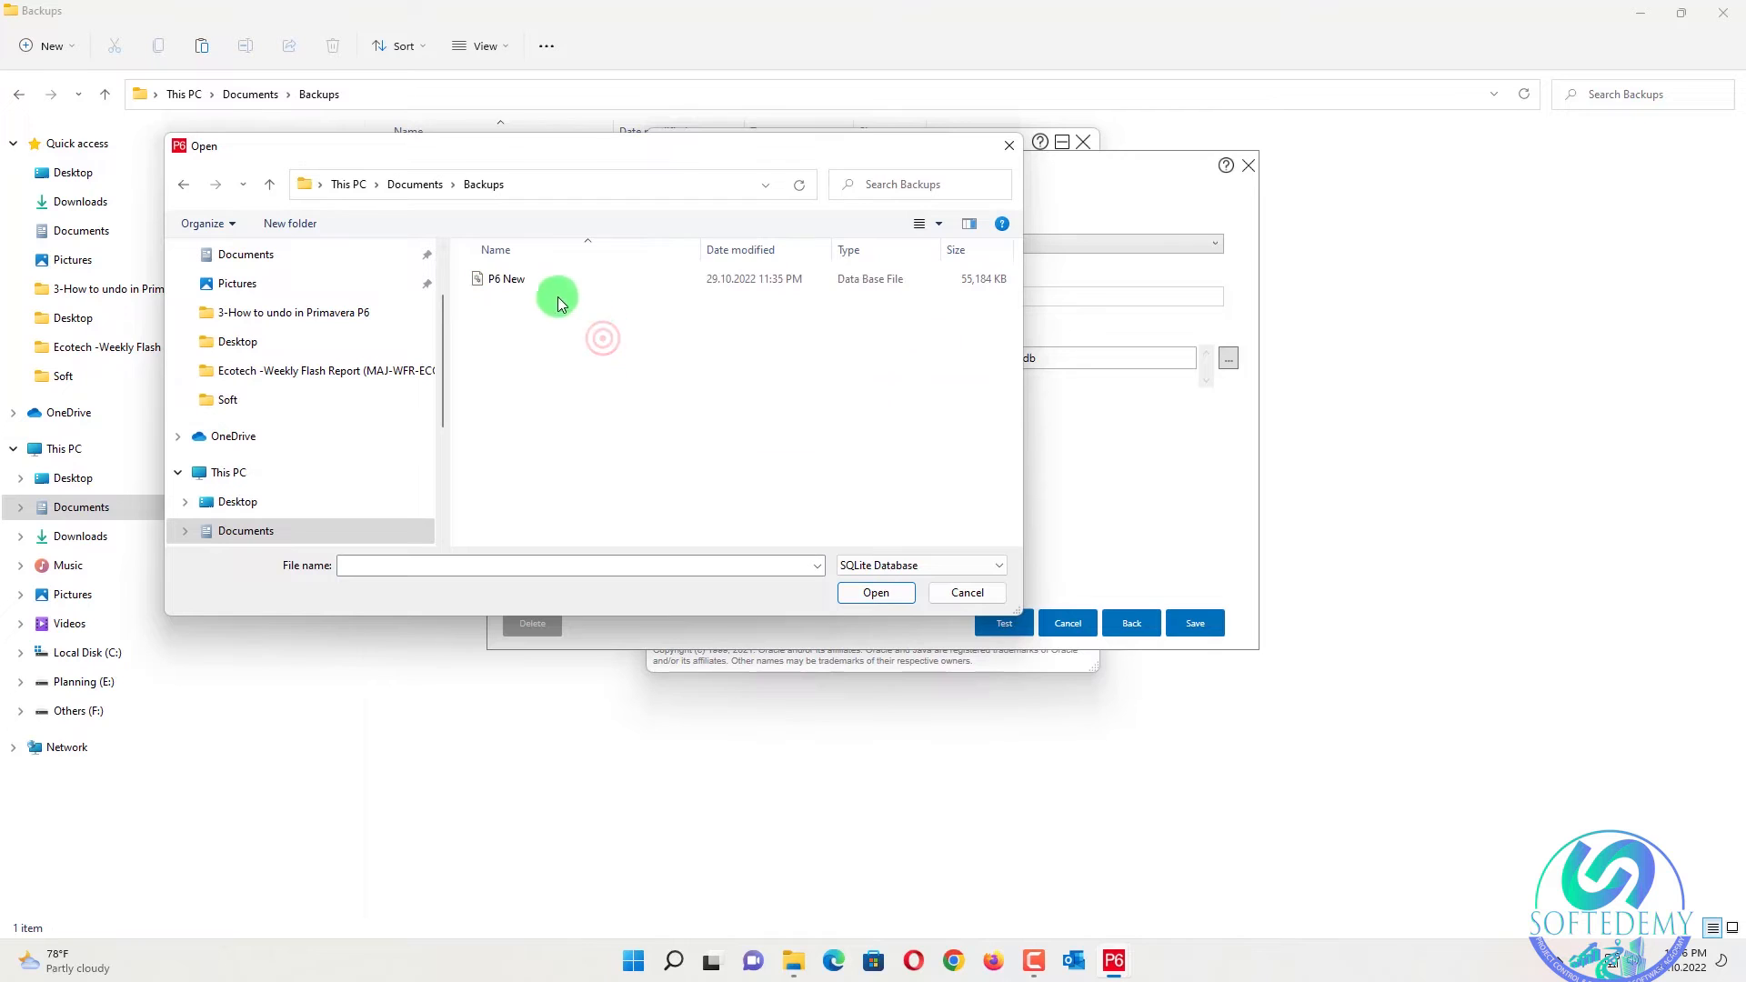
click(506, 279)
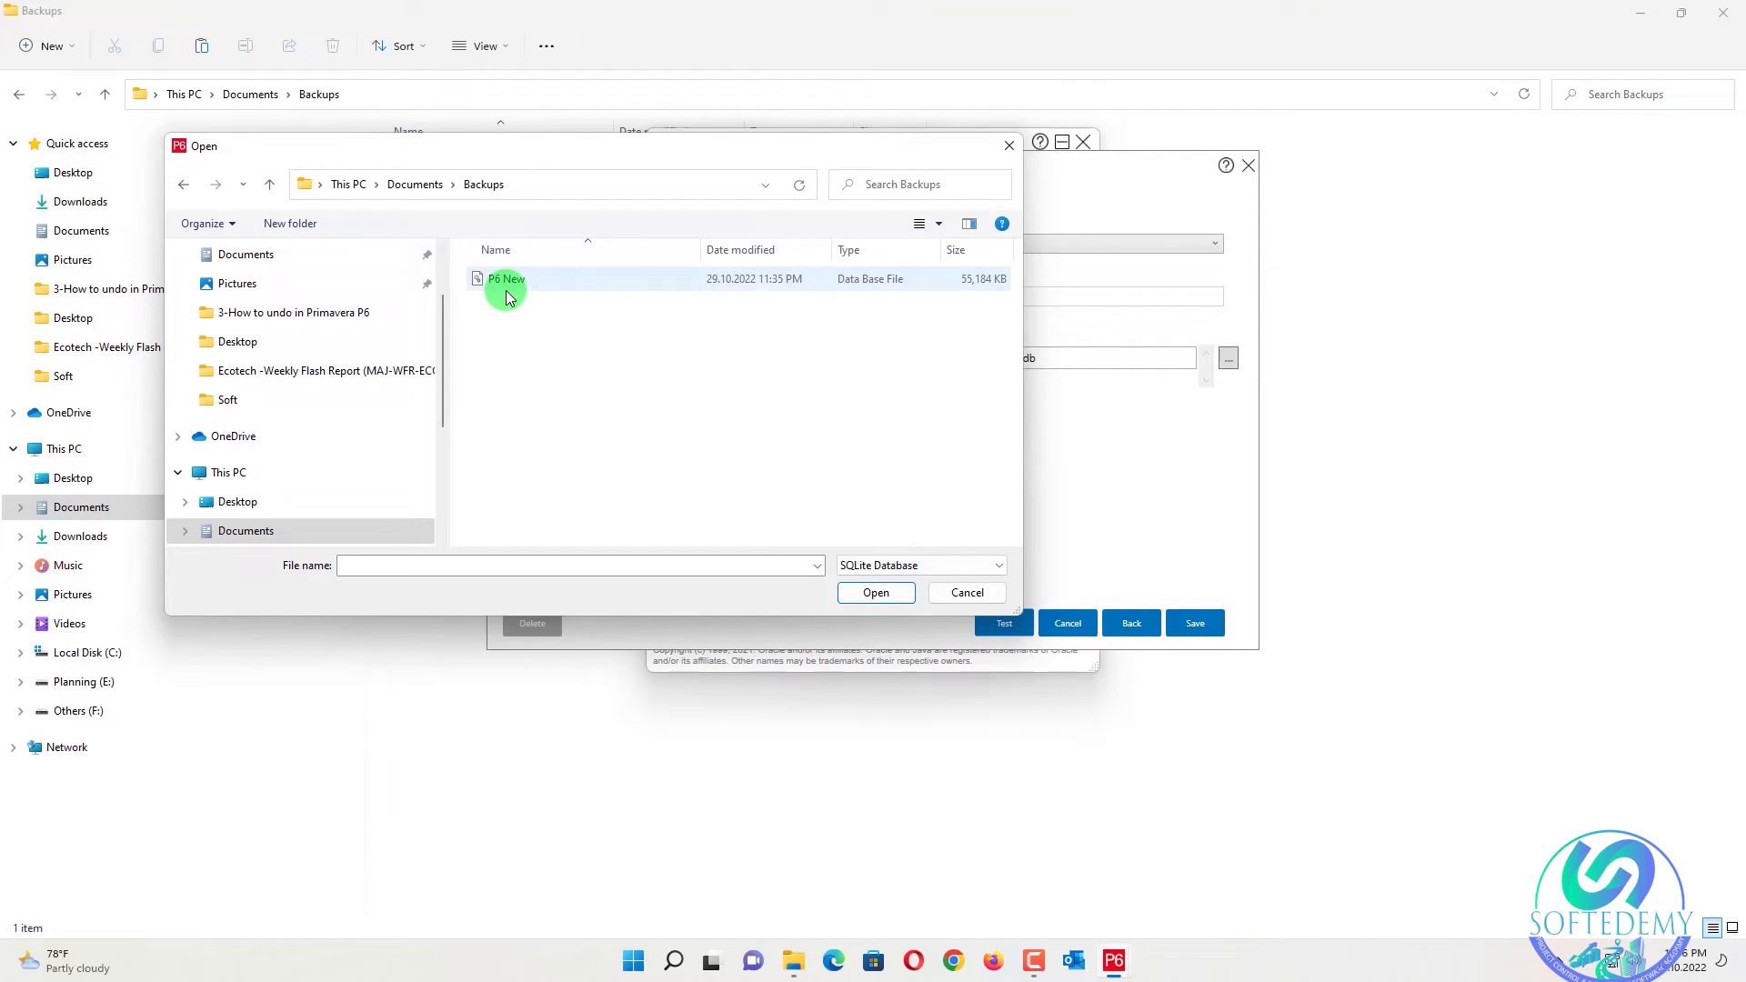
click(506, 279)
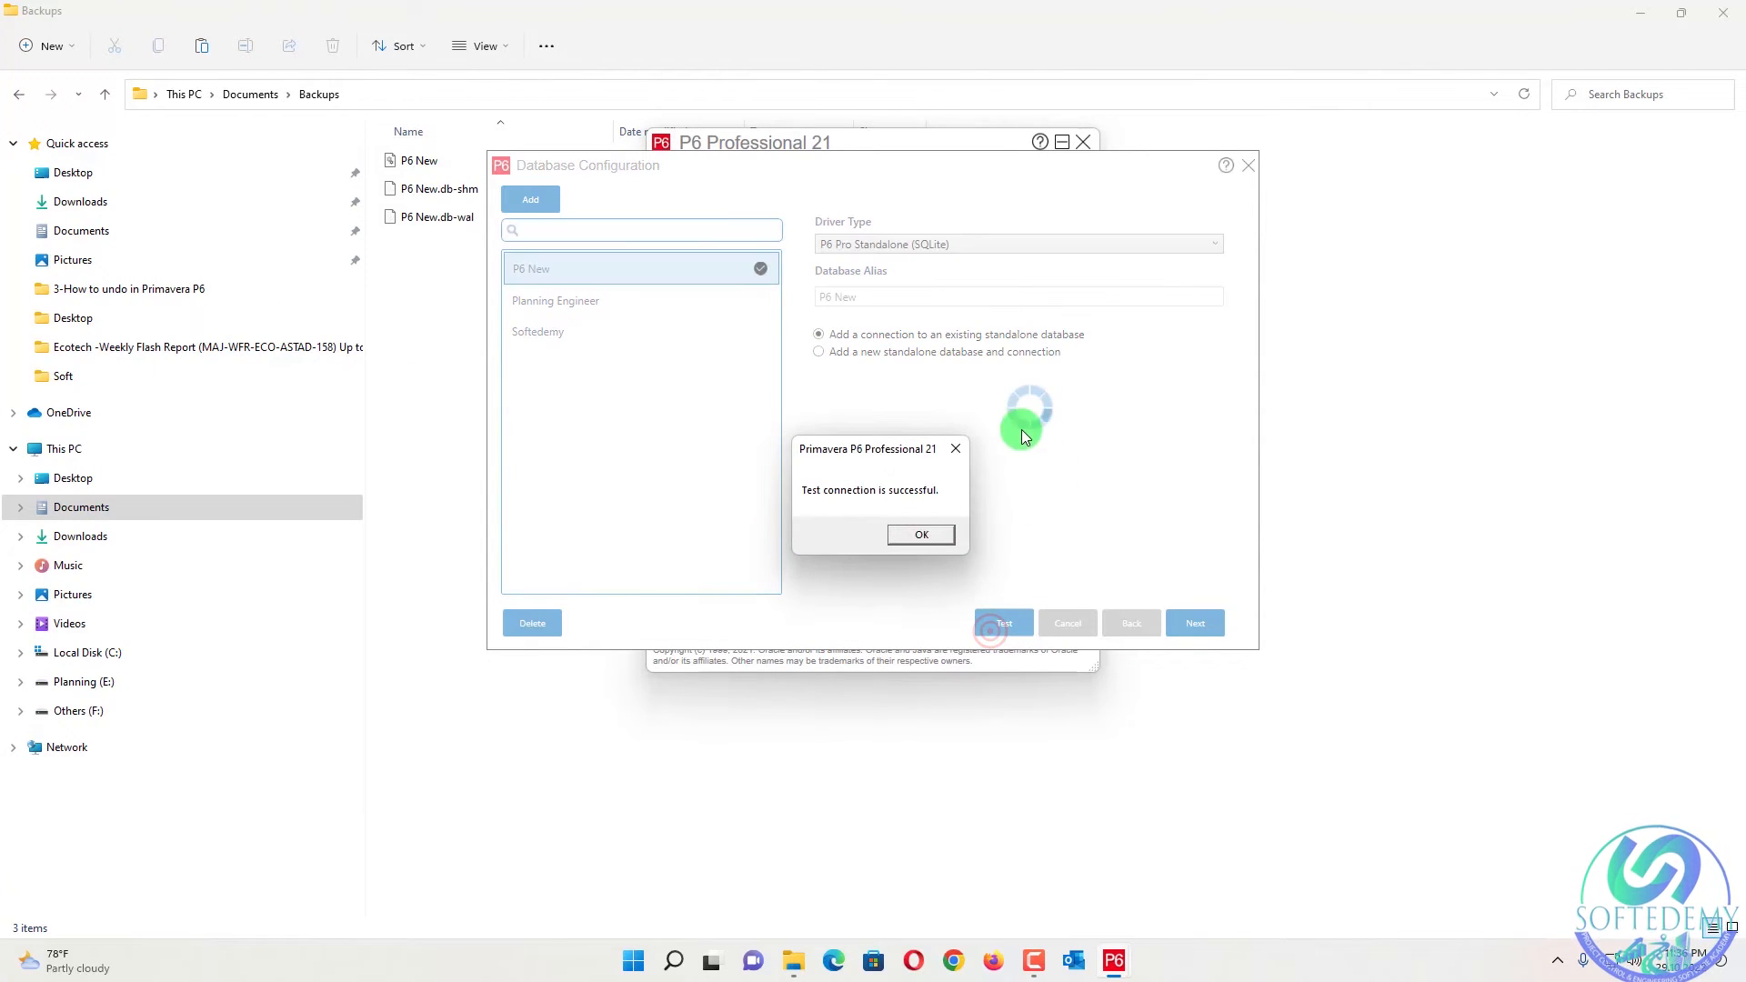
click(919, 534)
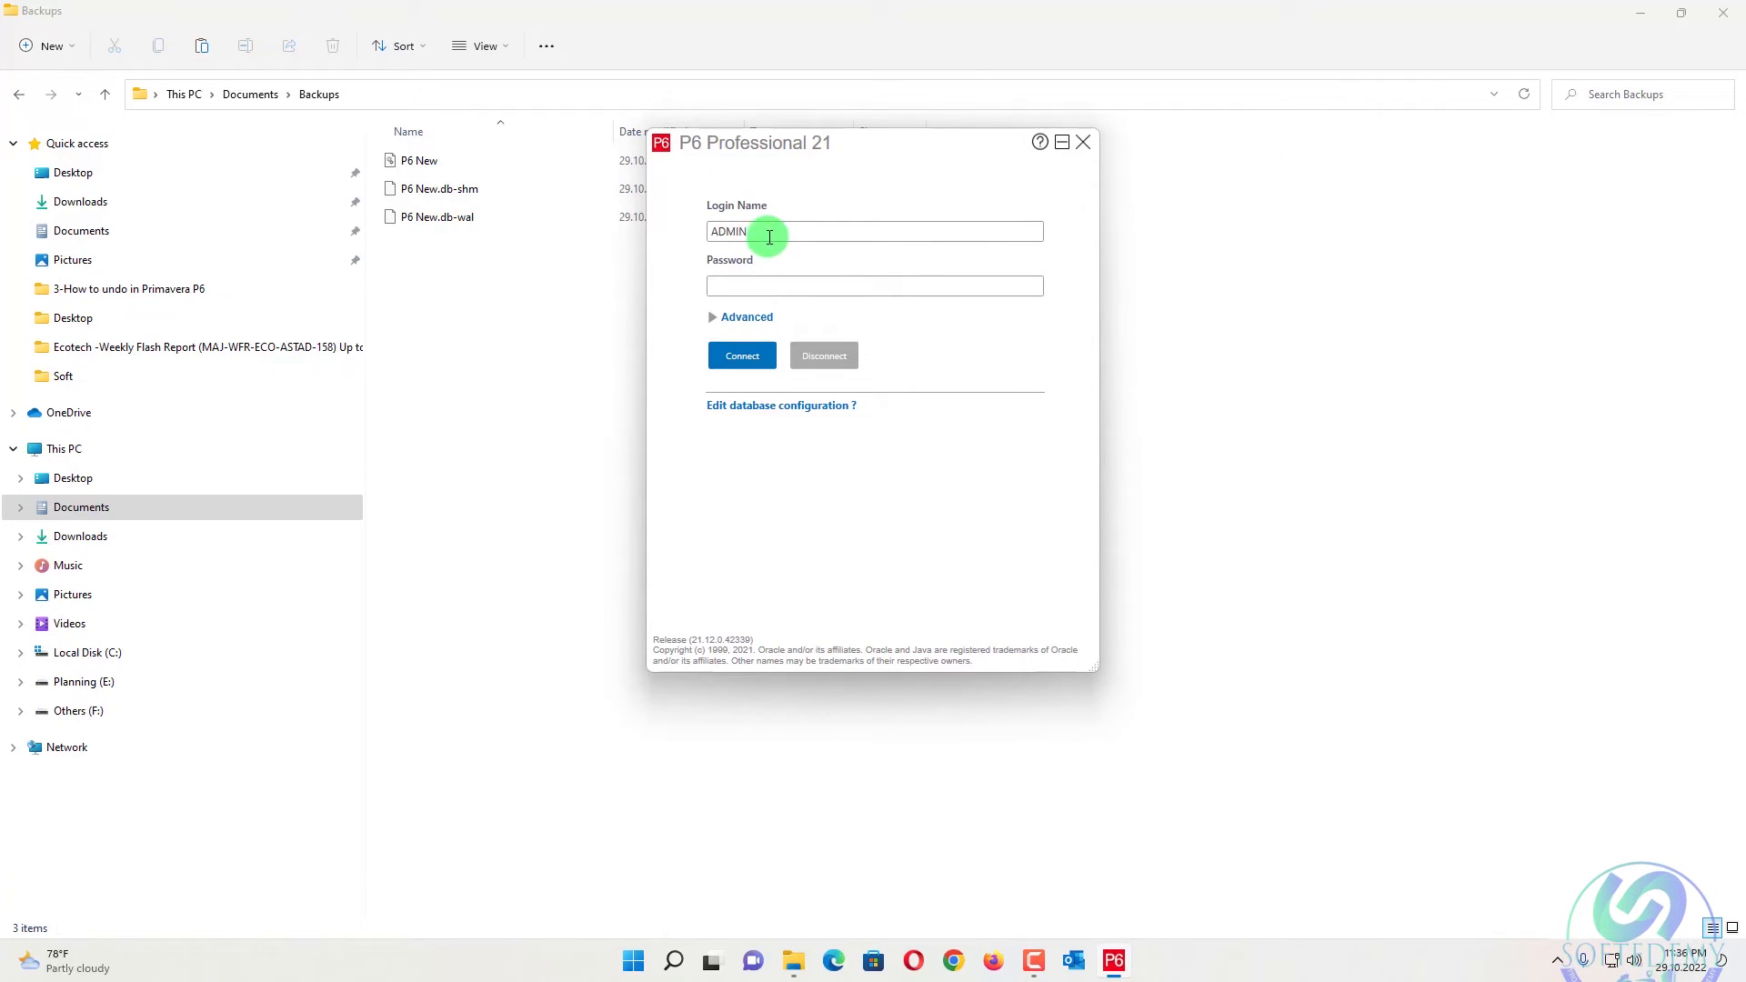
Enter the ADMIN password and connect to the P6 New database
click(874, 287)
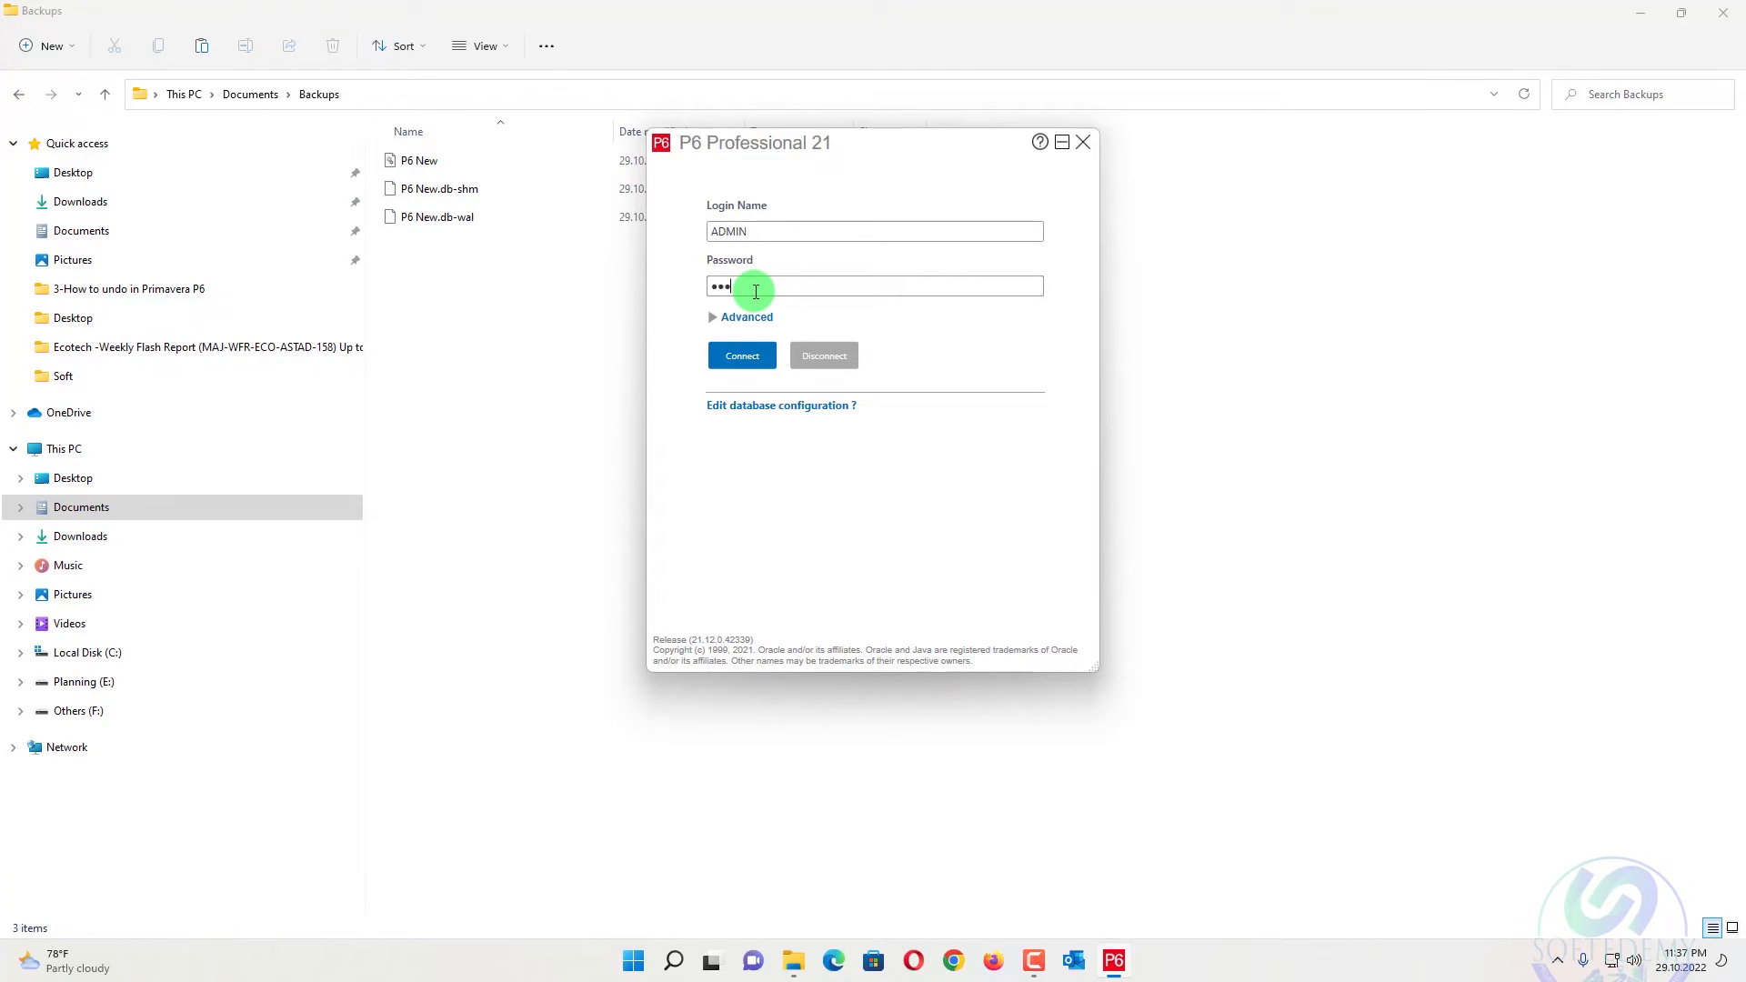
click(742, 355)
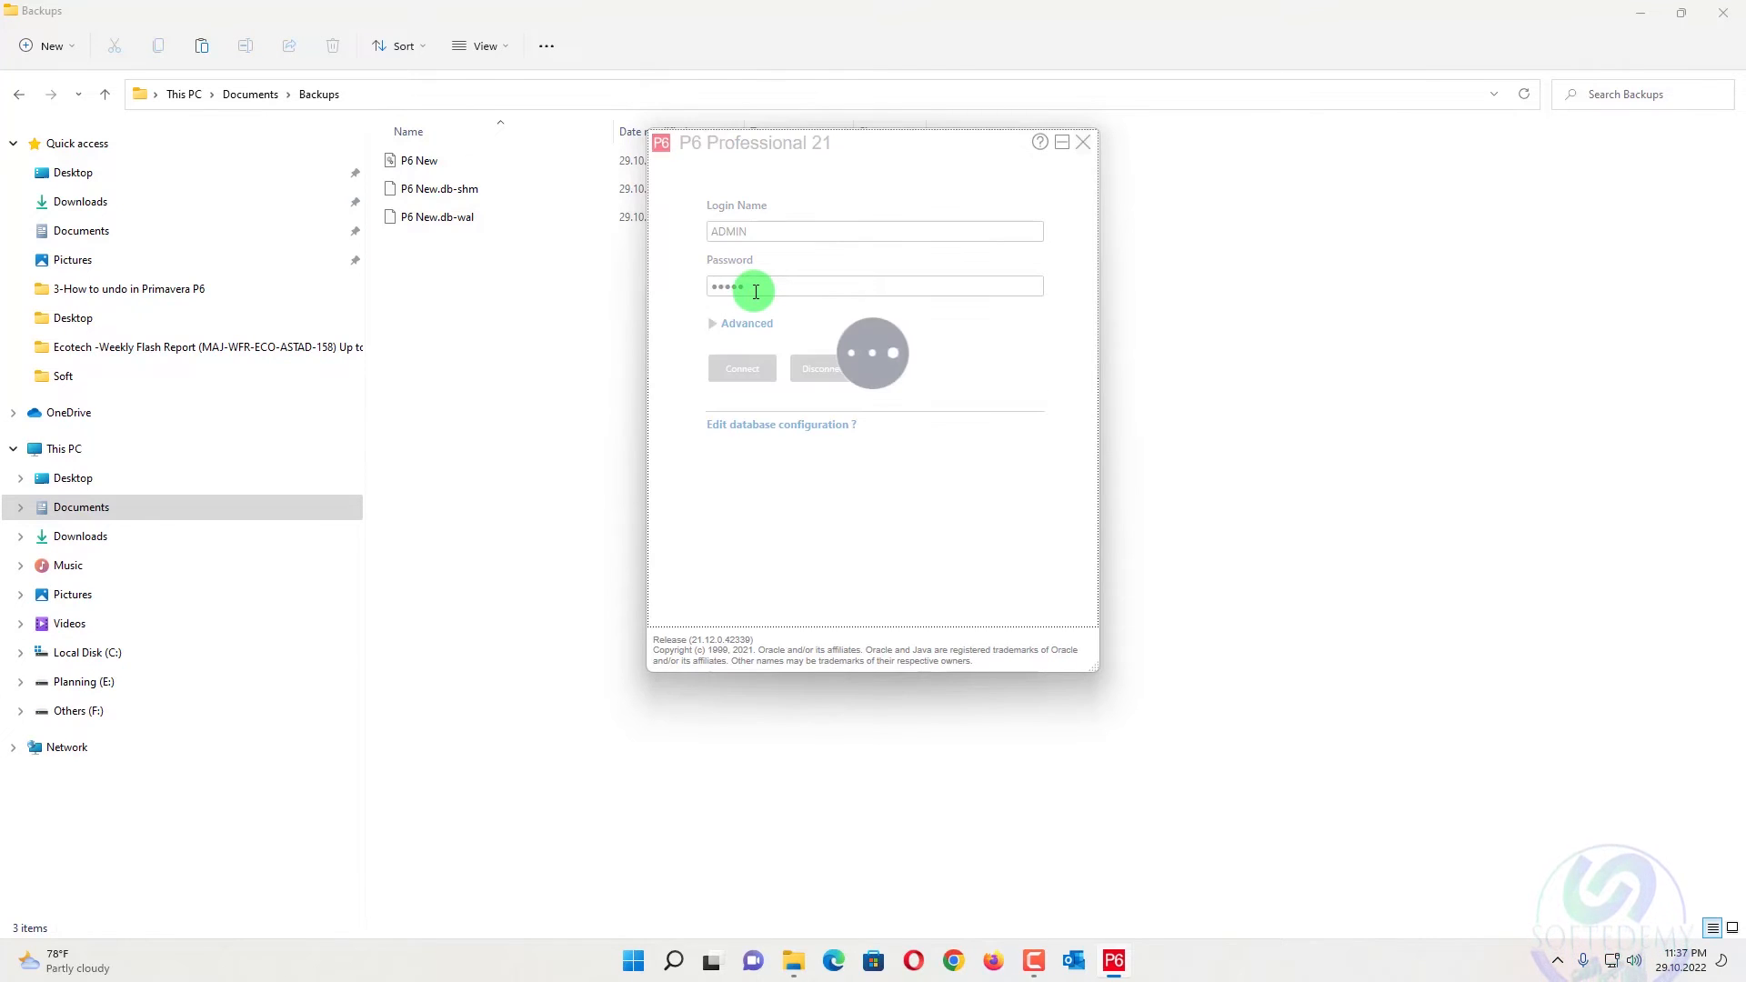
click(743, 369)
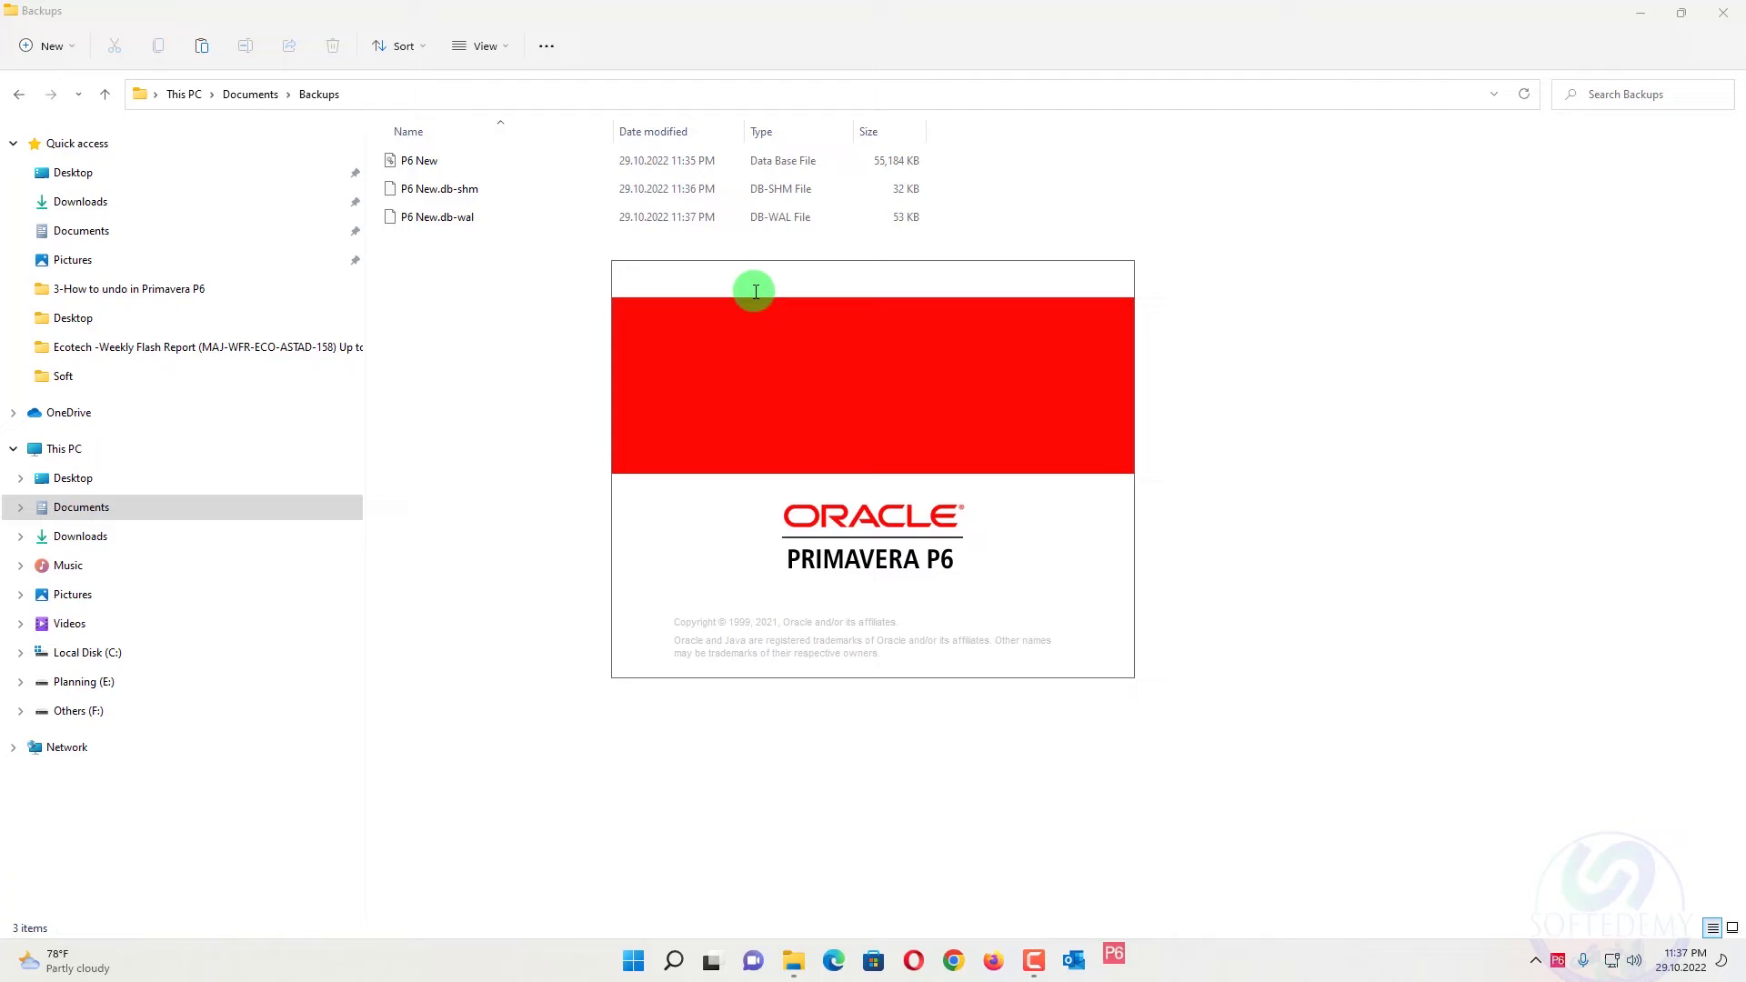
Select P6 New in the Backups folder, now beside its -shm and -wal files
click(1113, 961)
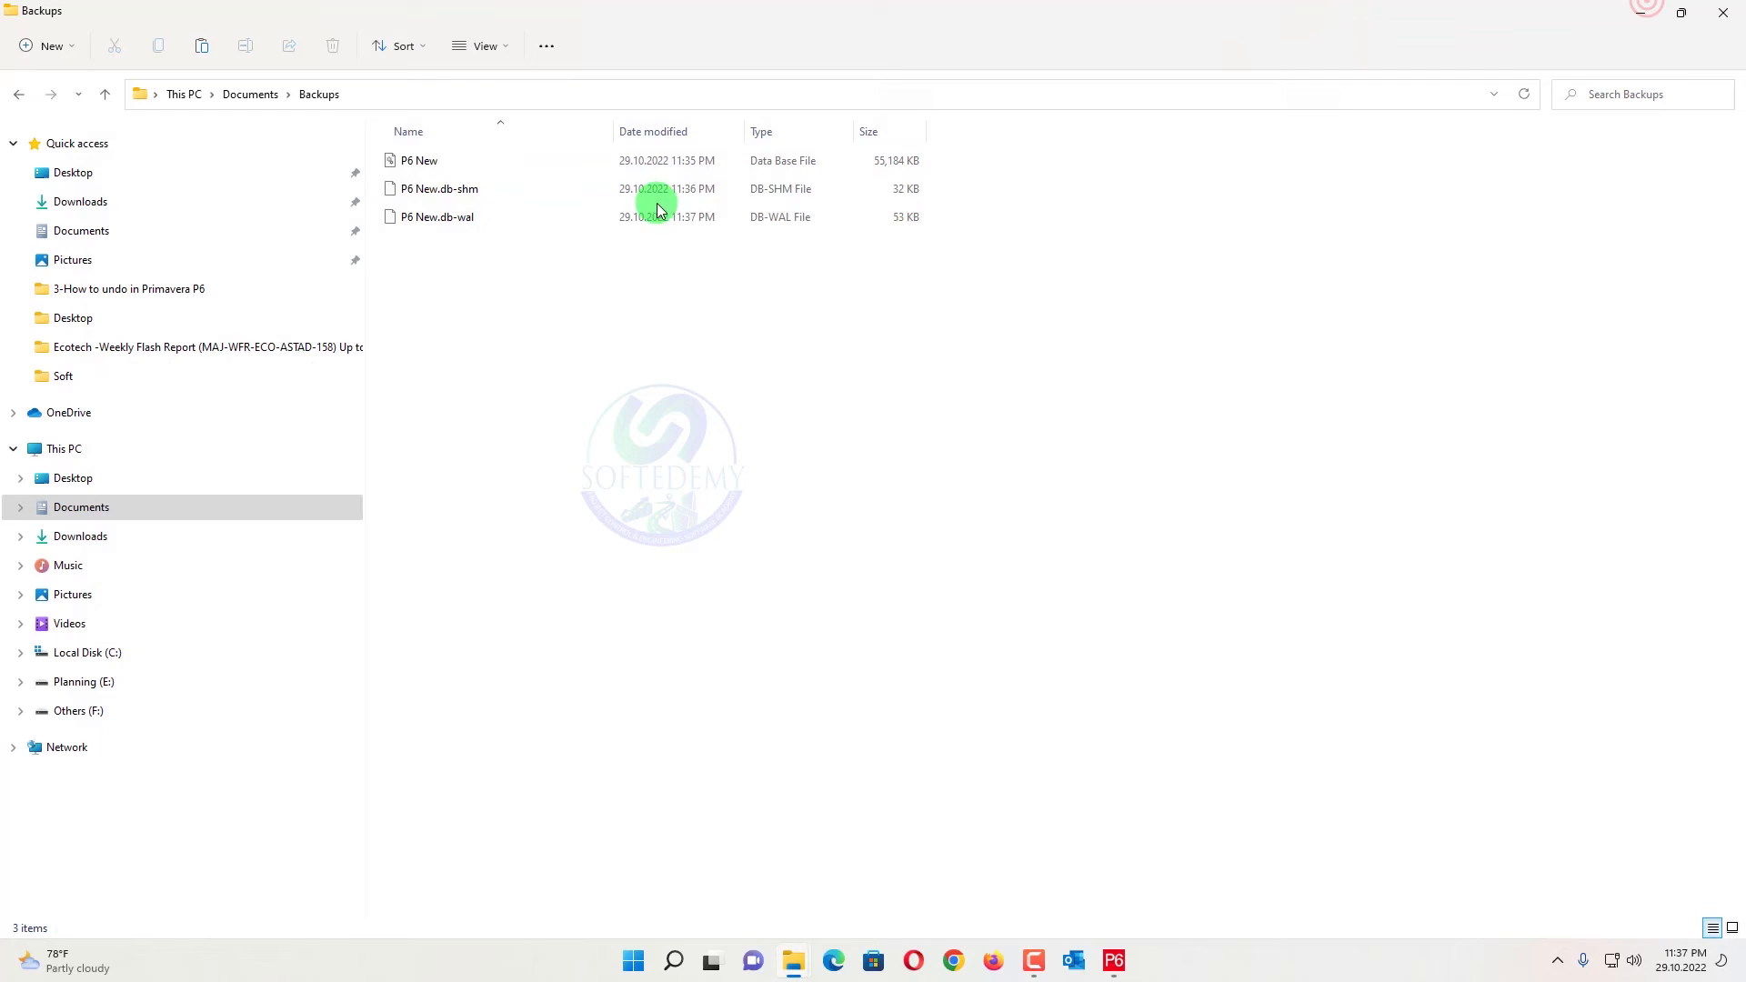
click(419, 160)
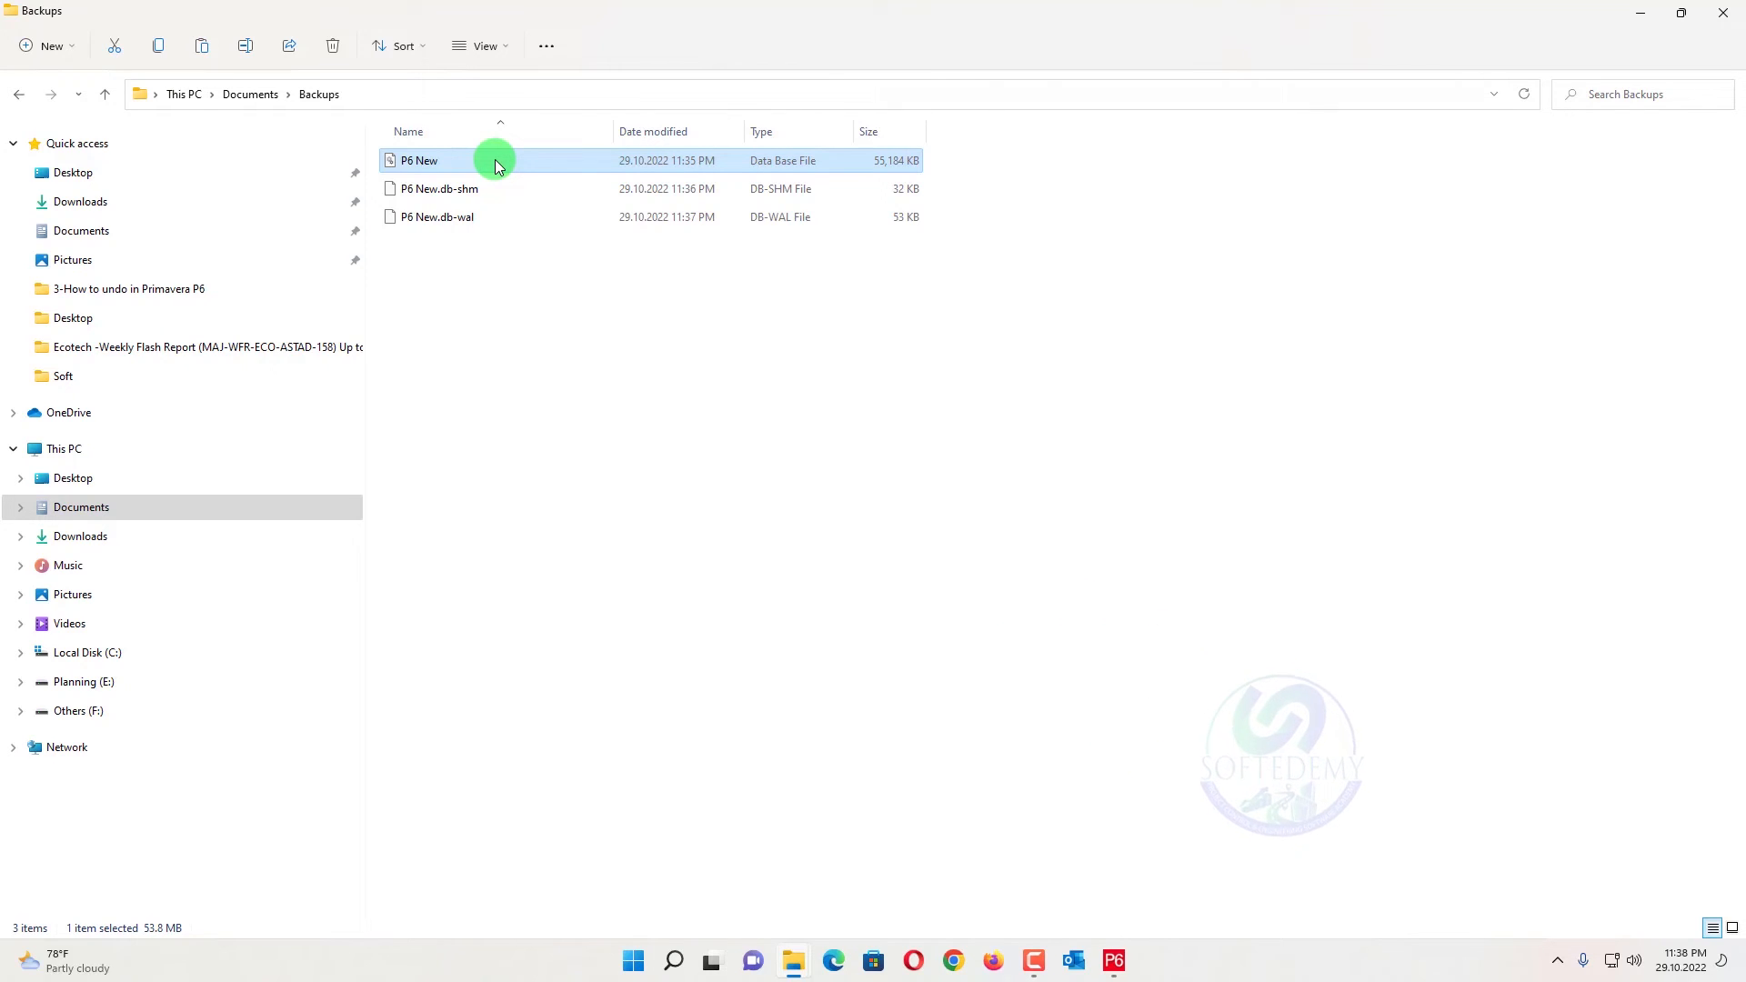
mouse_move(641, 476)
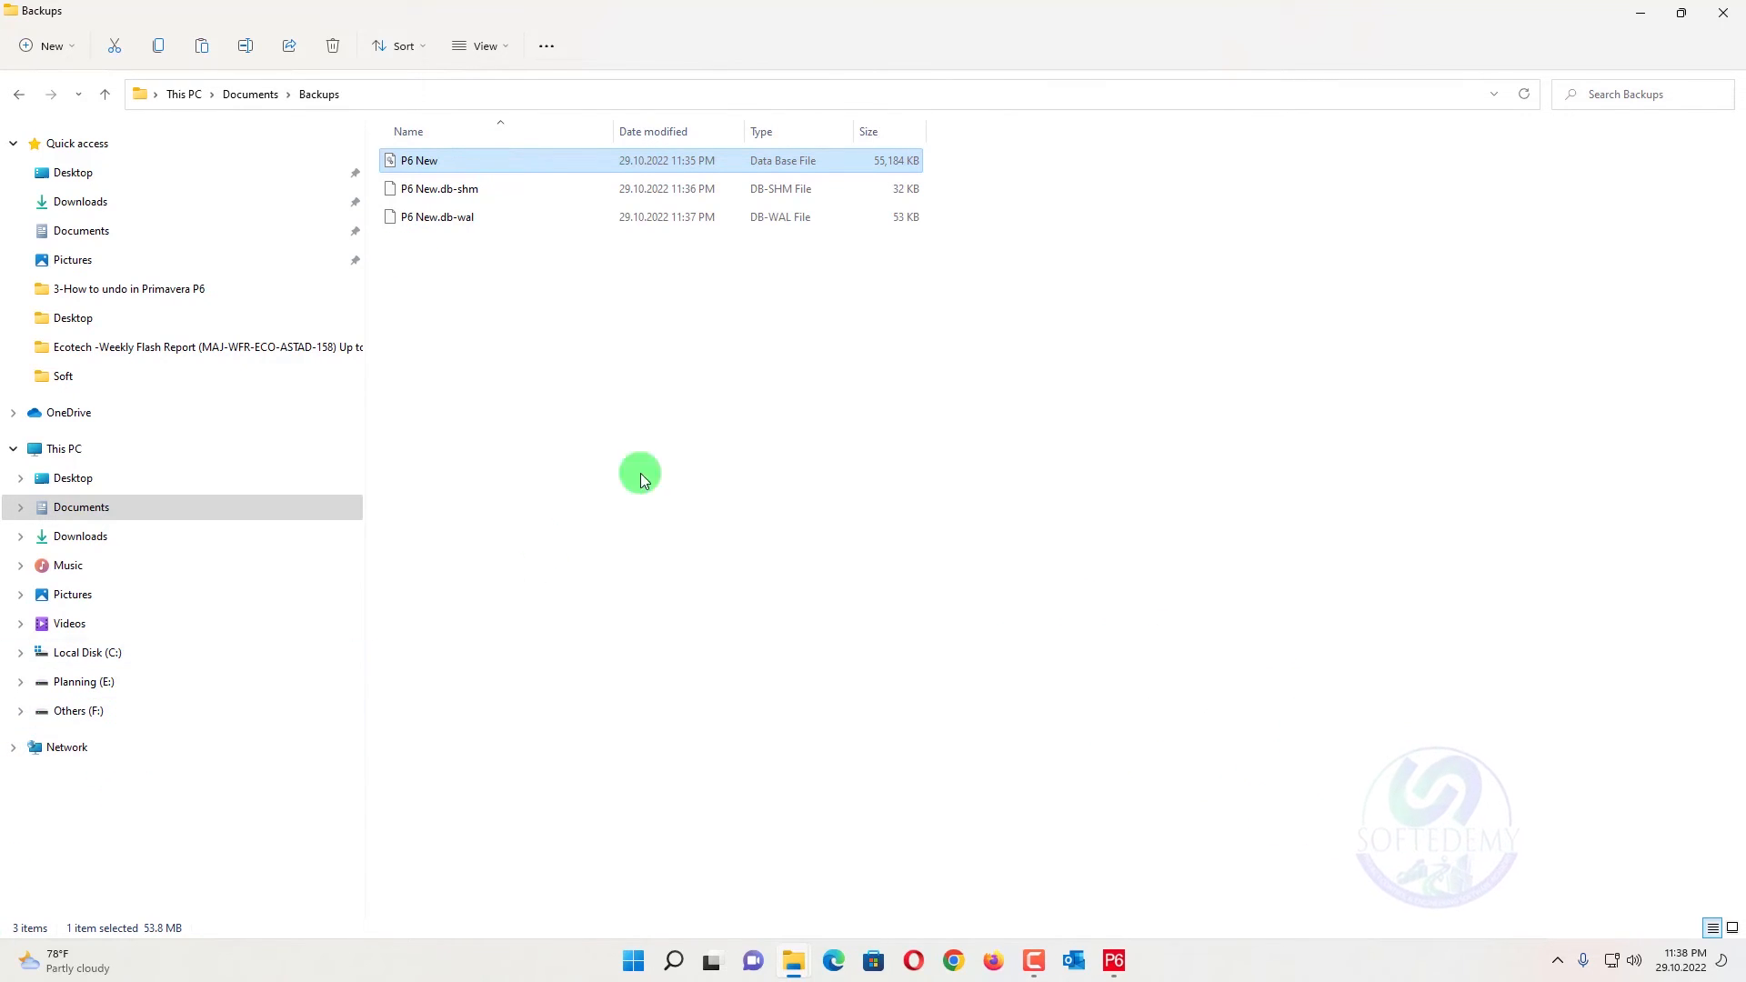
mouse_move(676, 440)
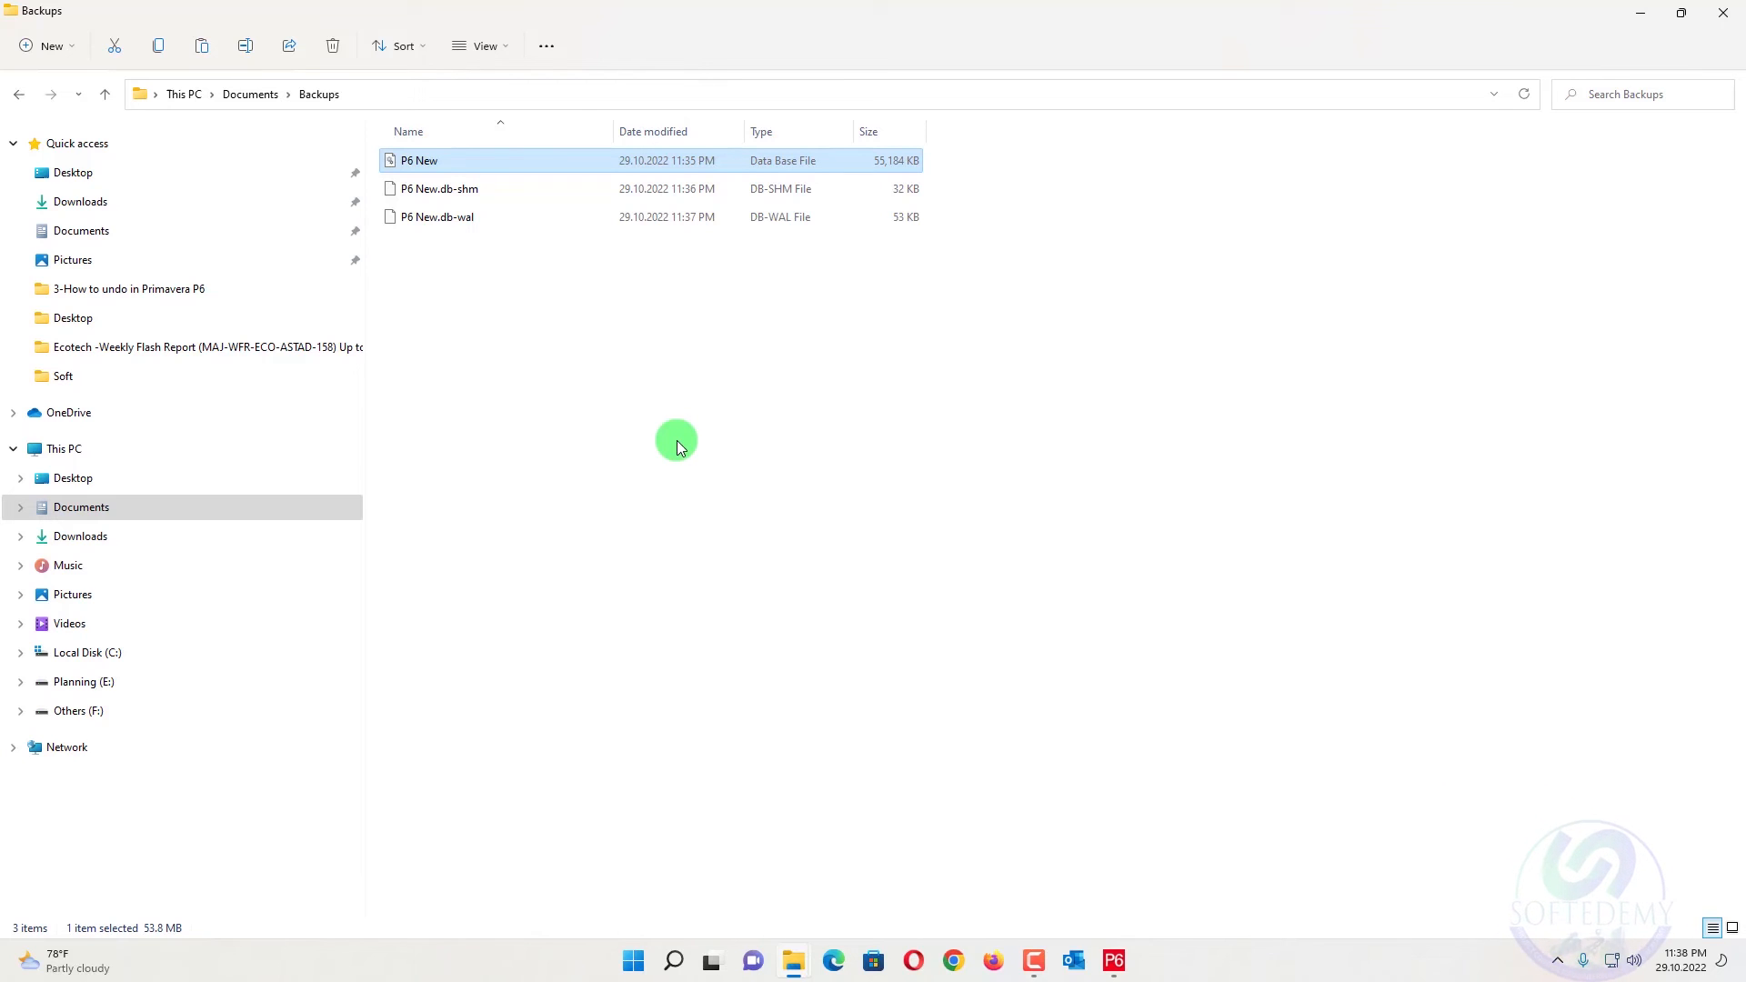